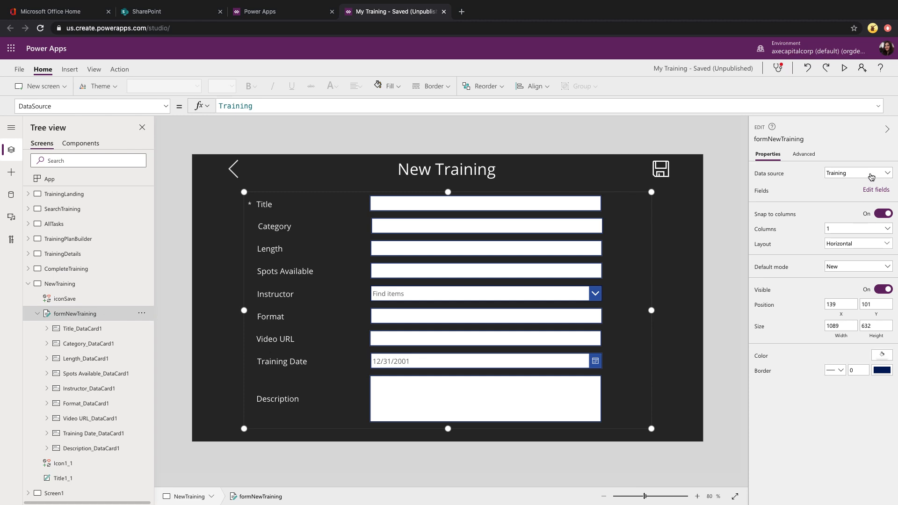
- Select the Training Date card on the form and return to Tree view to expand it
click(448, 361)
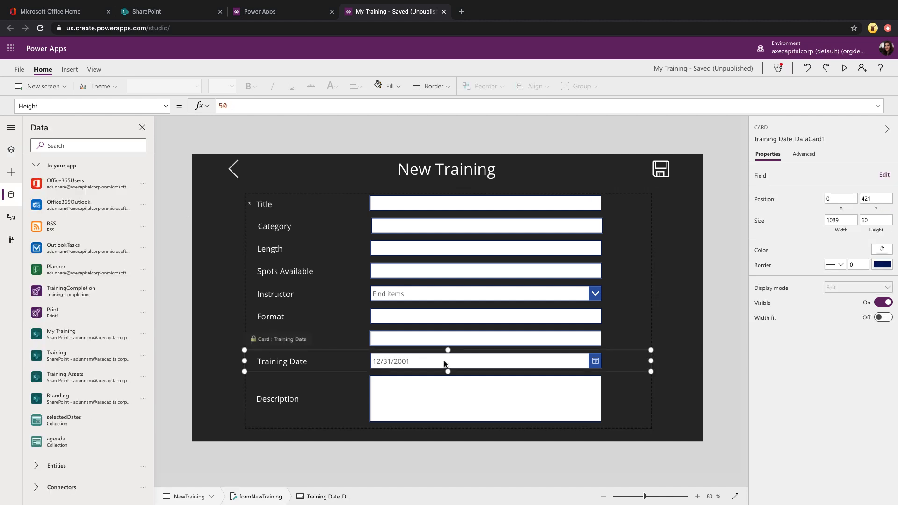
mouse_move(402, 366)
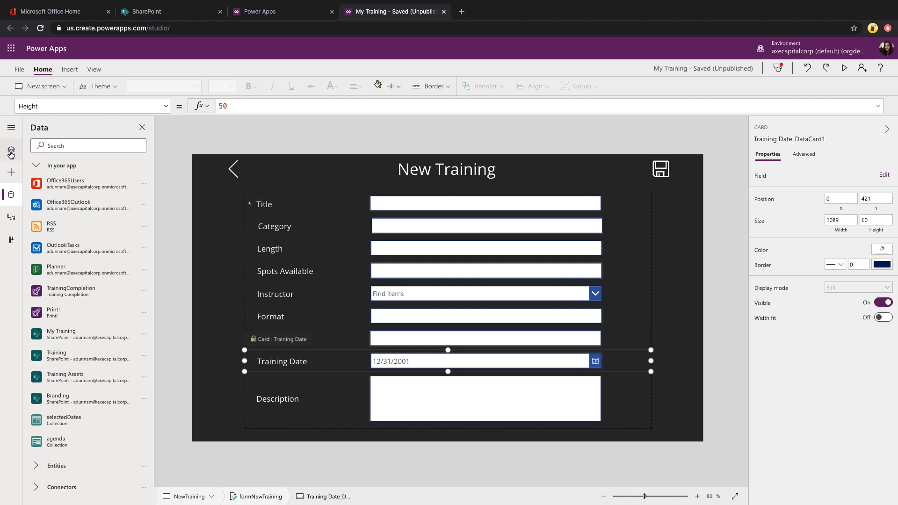
click(10, 150)
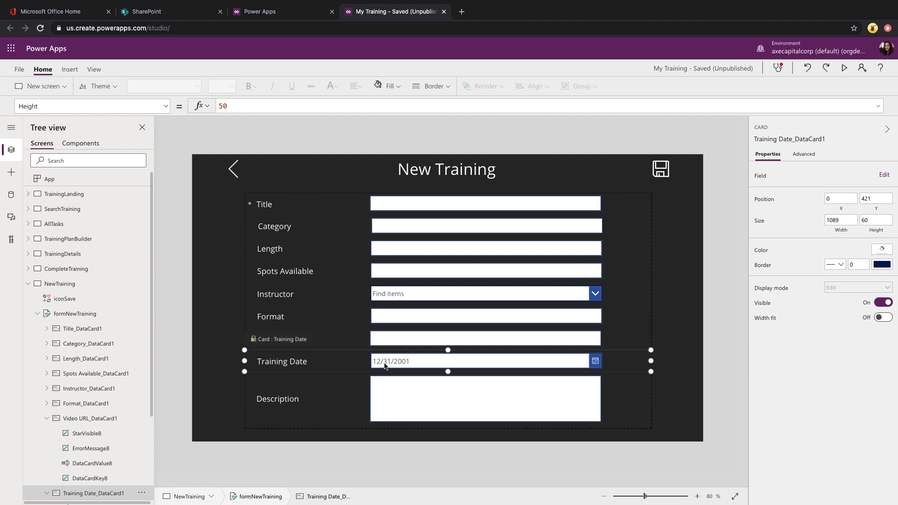
mouse_move(89, 389)
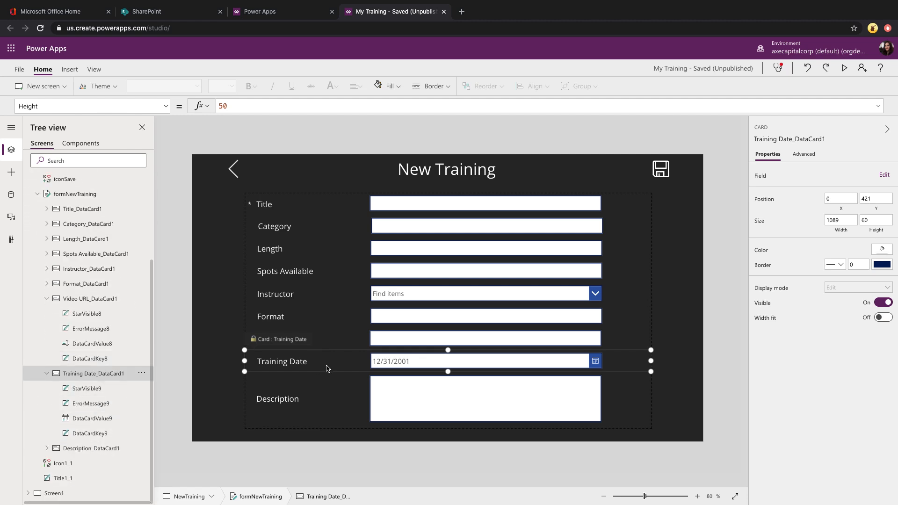
mouse_move(281, 372)
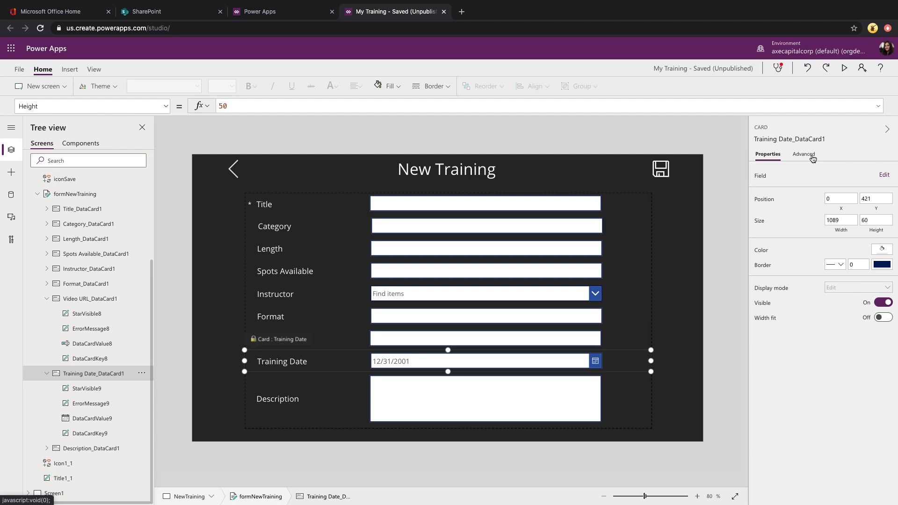
- Show DataCardValue9's advanced properties and its DefaultDate formula, Parent.Default
click(805, 154)
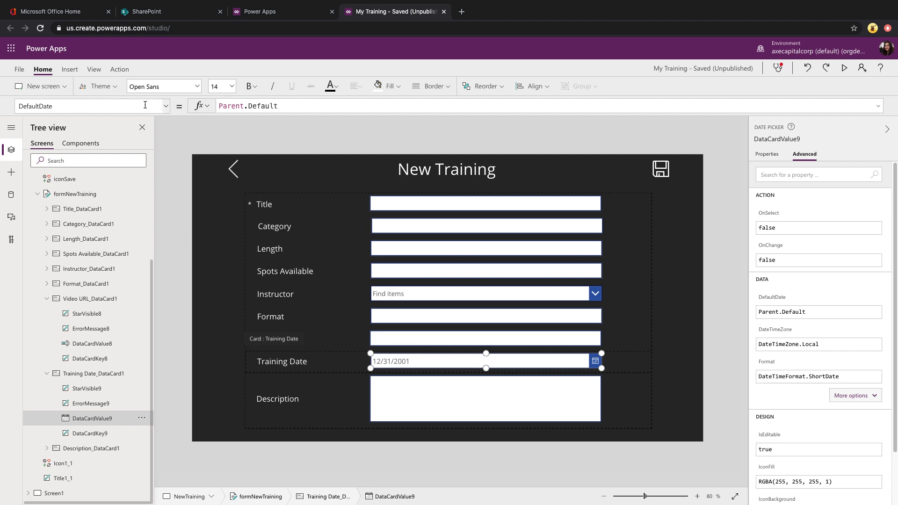
click(165, 105)
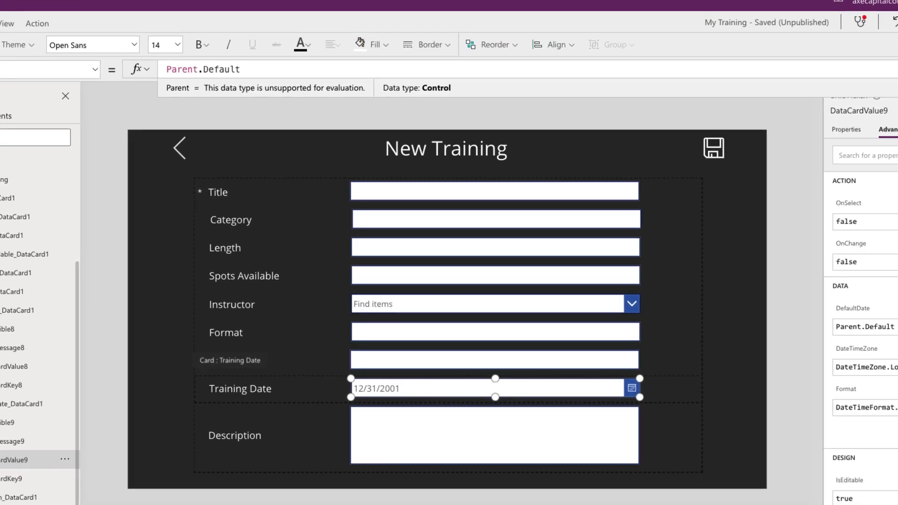
- Set DefaultDate to If(formNewTraining.Mode = FormMode.New, Today(), Parent.Default)
text(I)
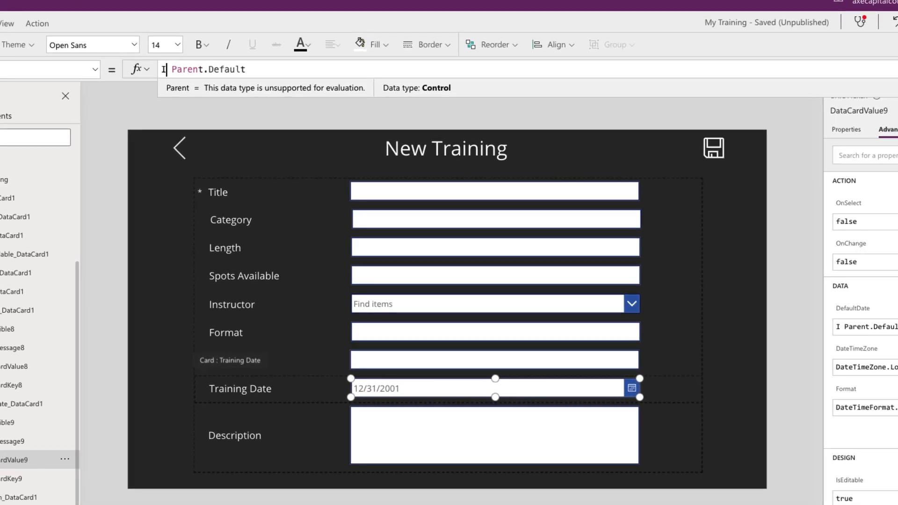
text(If()
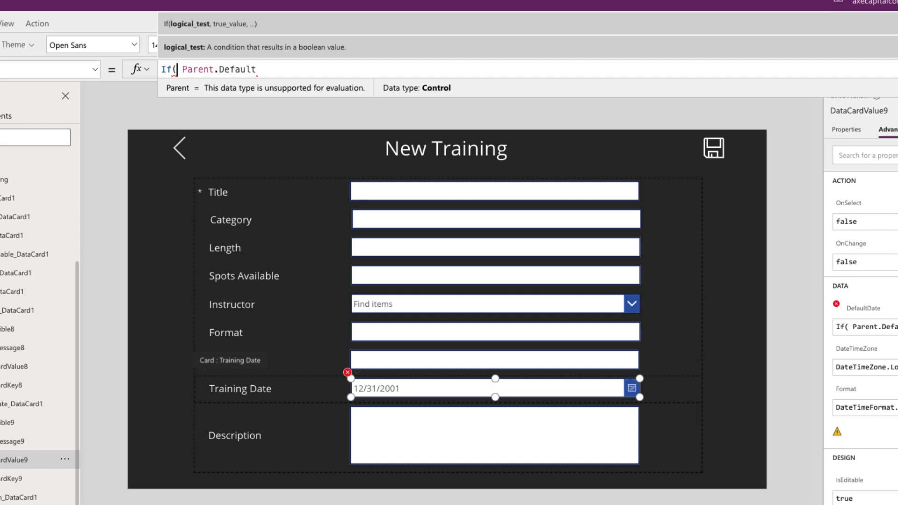
text(formNewTraining)
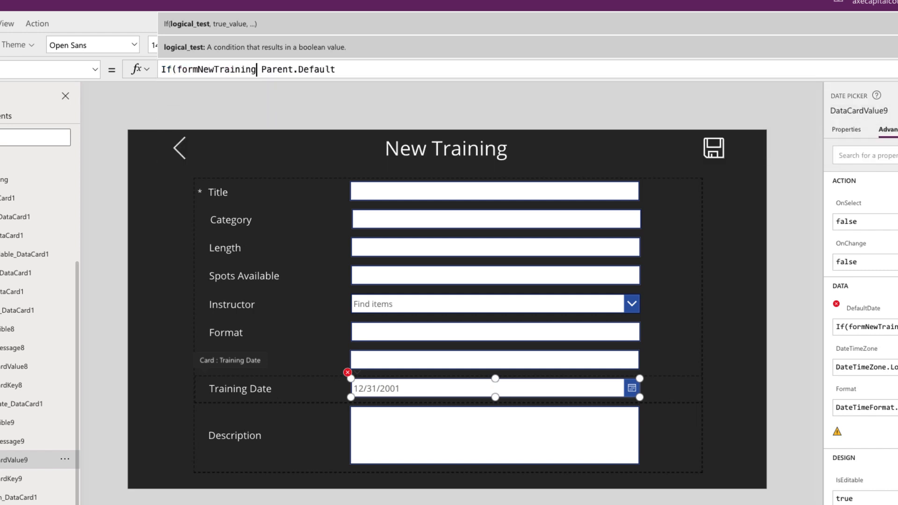
text(.)
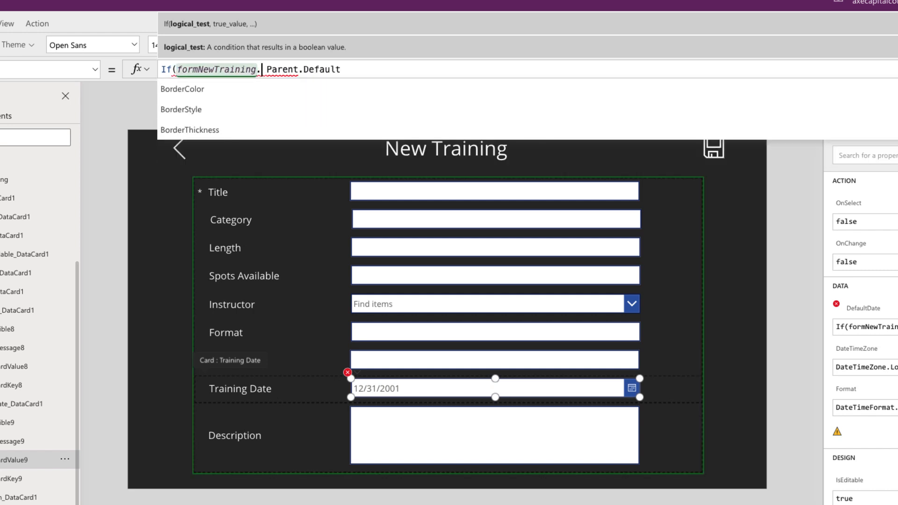
text(Mode)
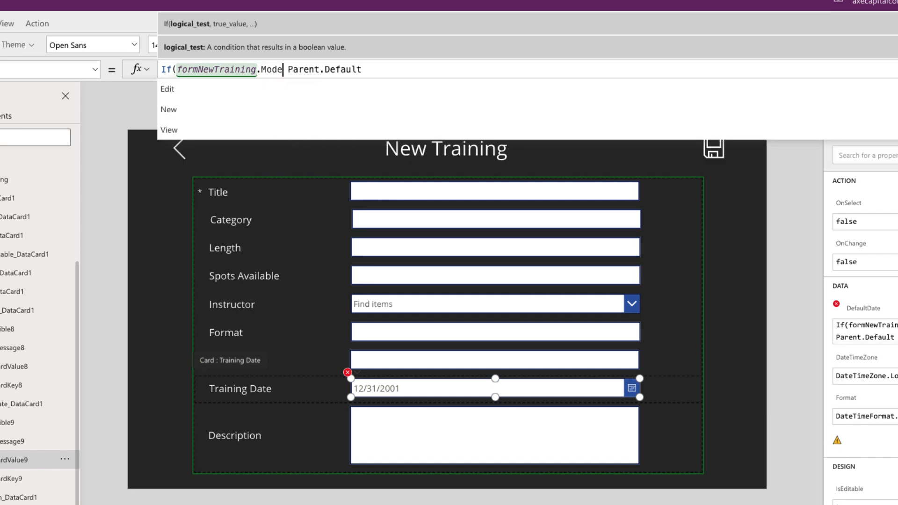
text(.)
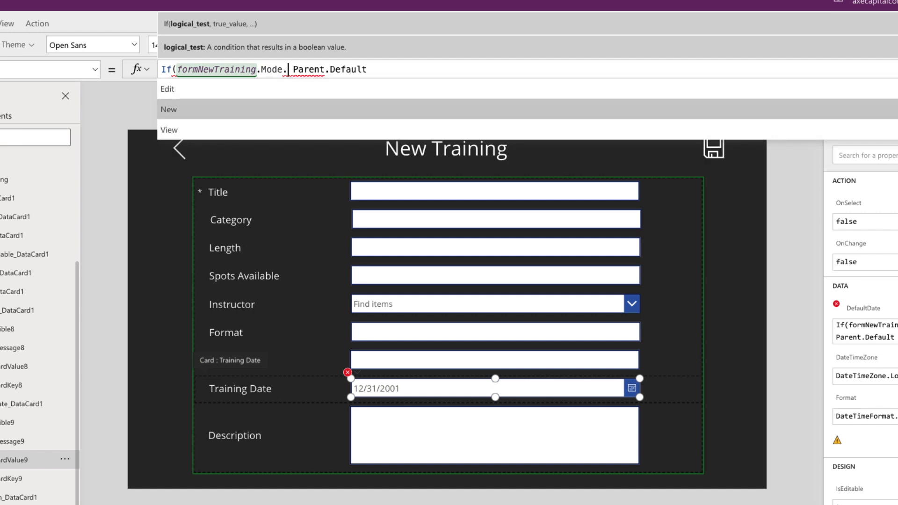
text(=)
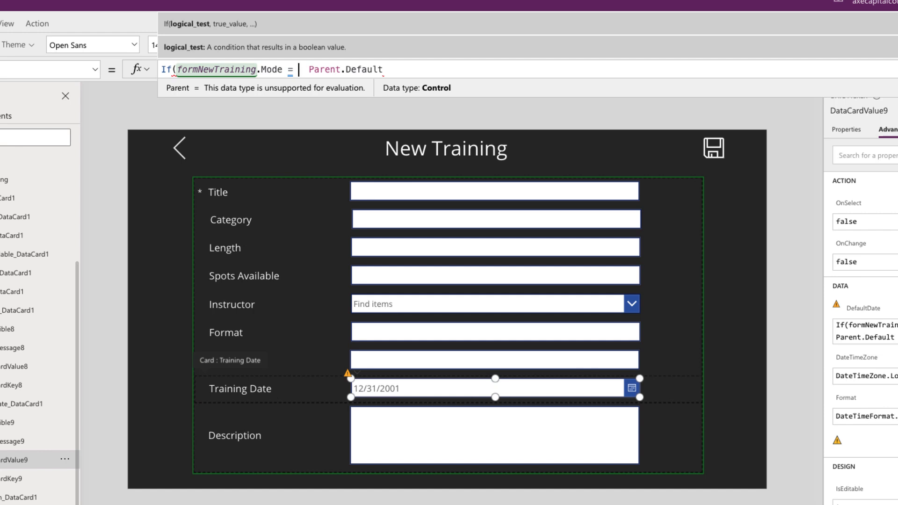
text(FormMode.New,)
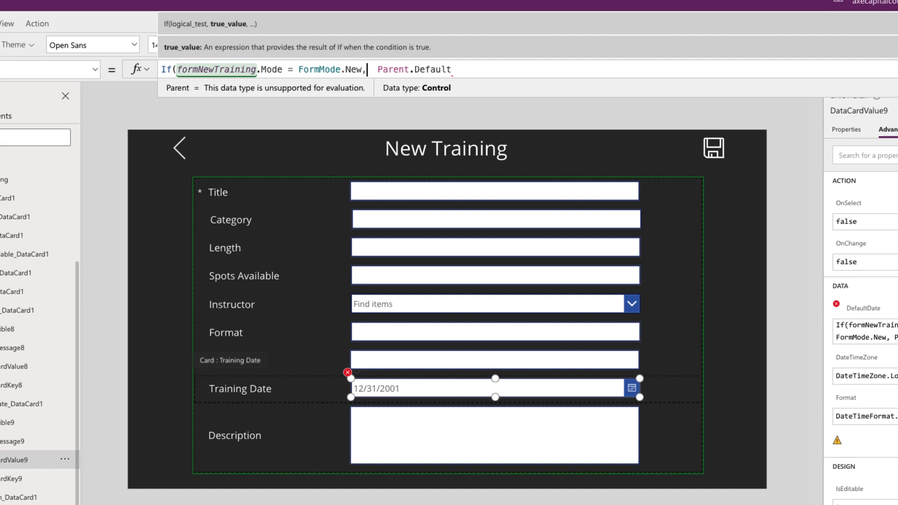
text(Today(),)
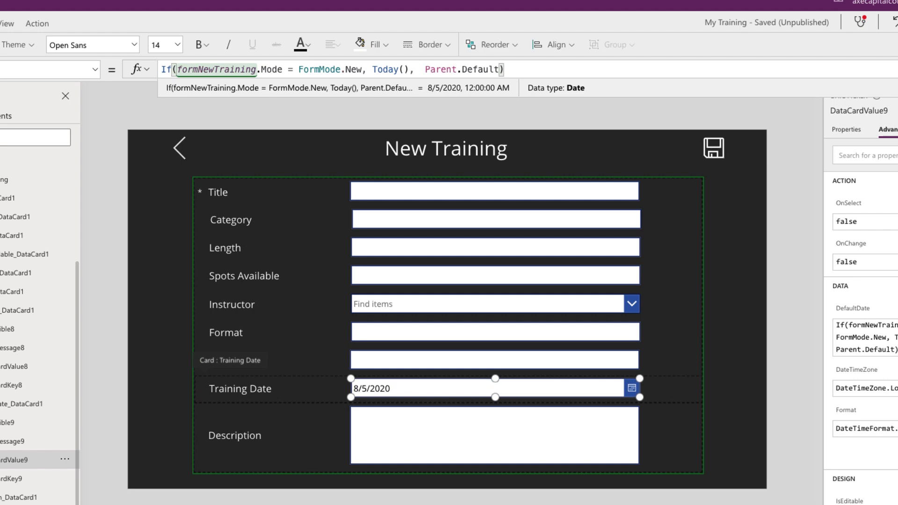
mouse_move(484, 399)
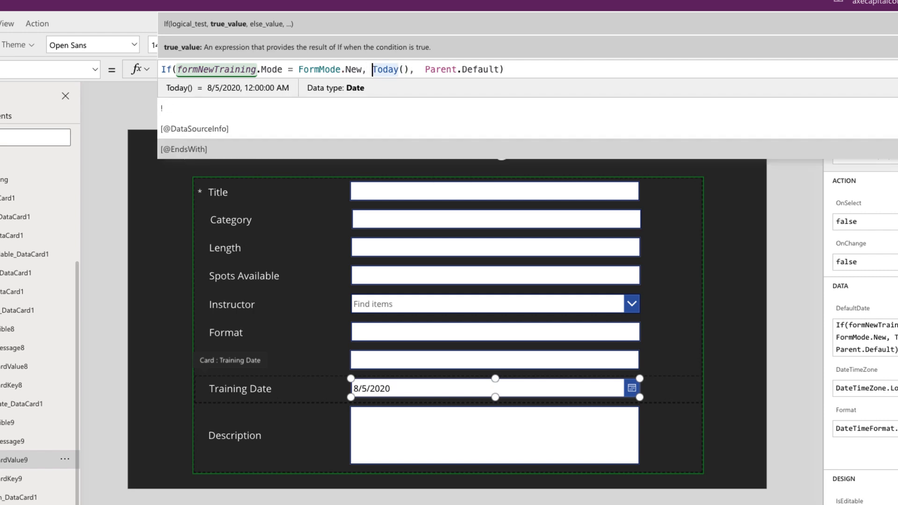
- Wrap Today() in DateAdd(Today(), 5) so the default shows 8/10/2020
text(DateD)
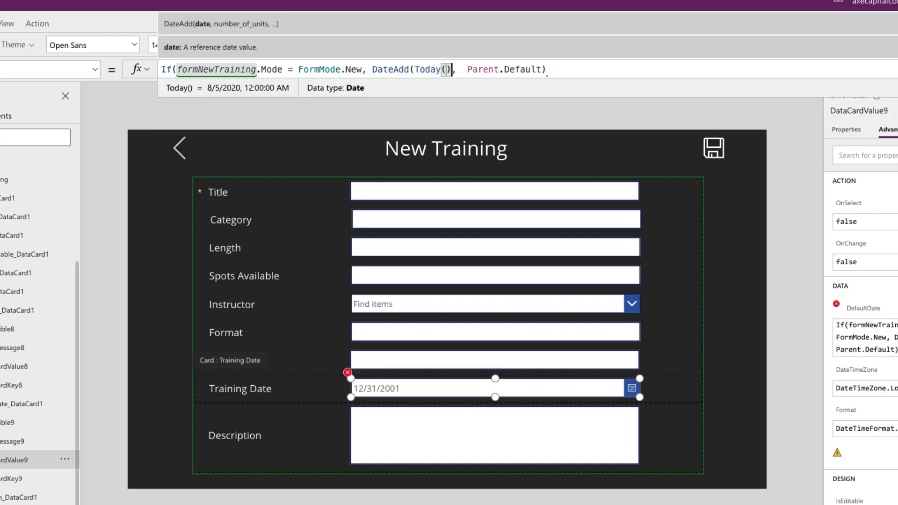
text(, 5)
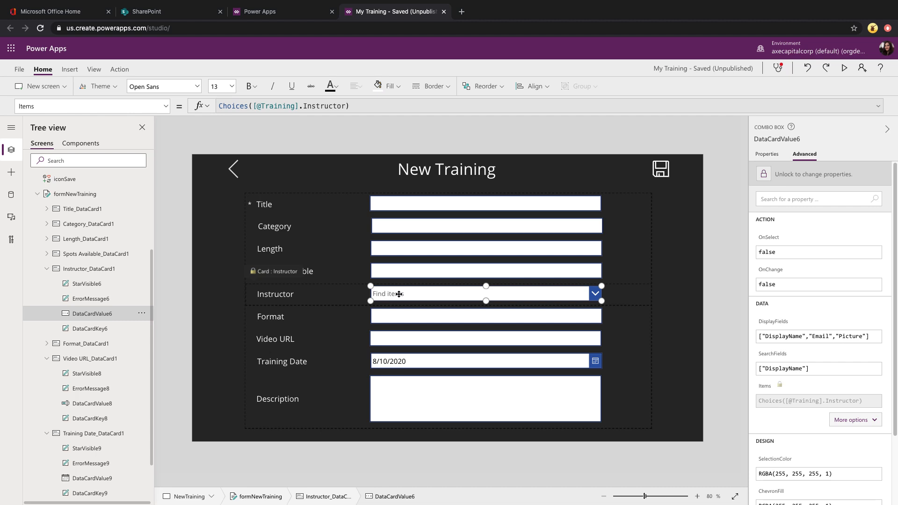
- Unlock Instructor_DataCard1 and confirm its SharePoint column is Person or Group
click(660, 168)
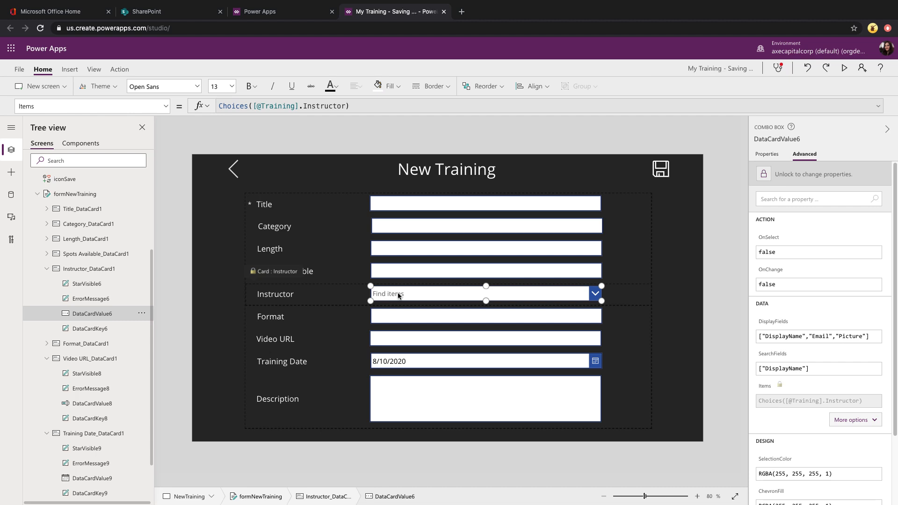
click(90, 299)
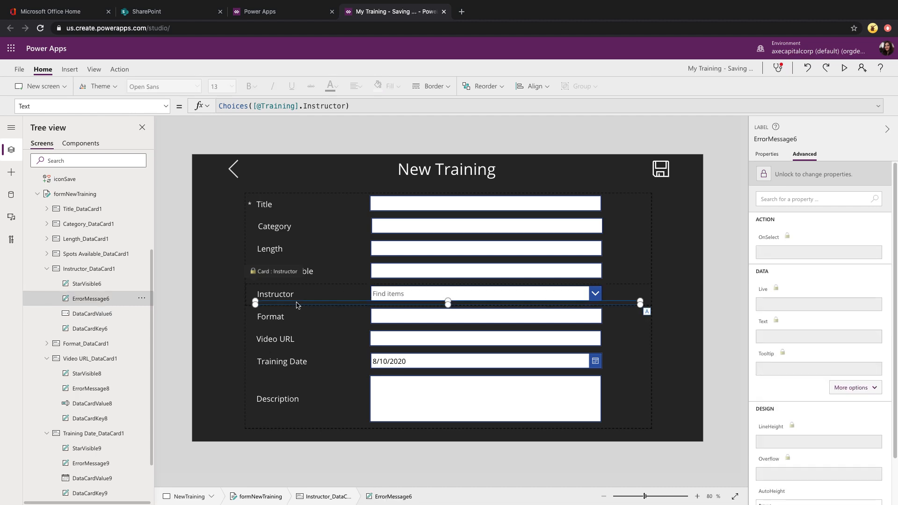
click(89, 269)
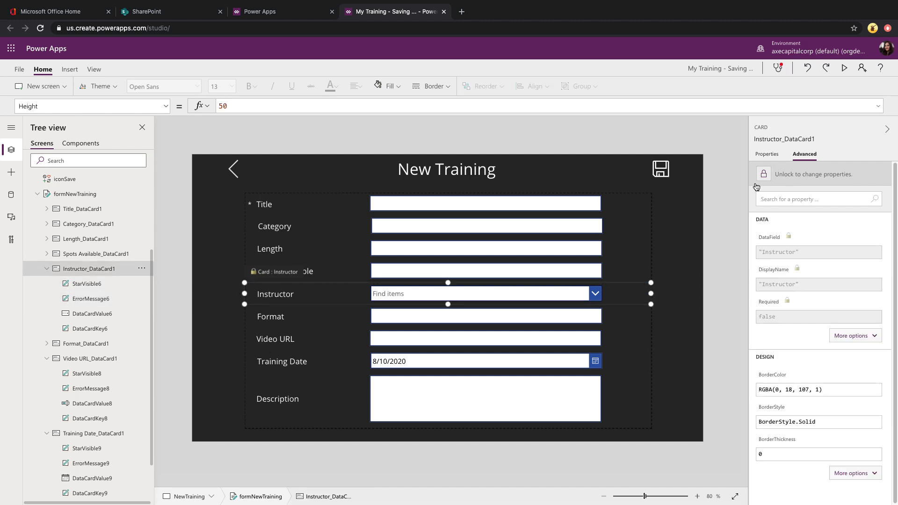
click(11, 194)
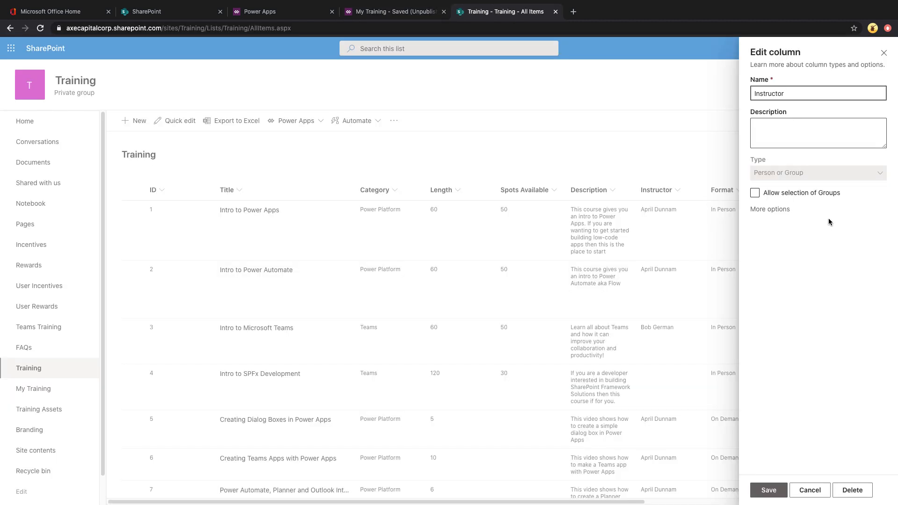
click(394, 11)
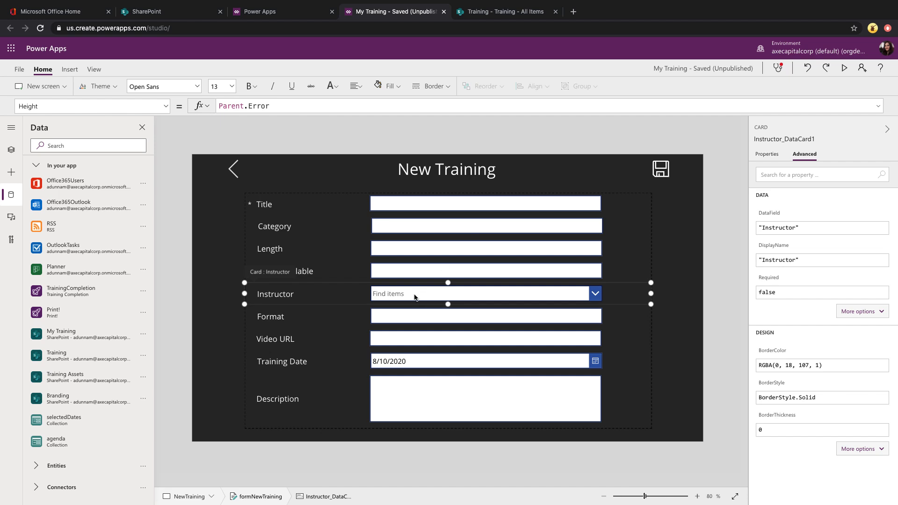
- Select DataCardValue6's DefaultSelectedItems and start wrapping Parent.Default in an If on FormMode.New
click(481, 293)
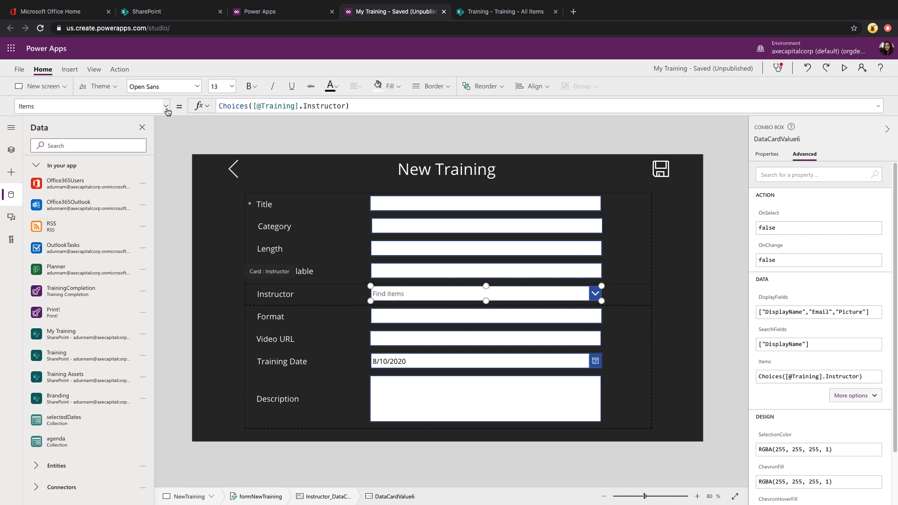
click(167, 106)
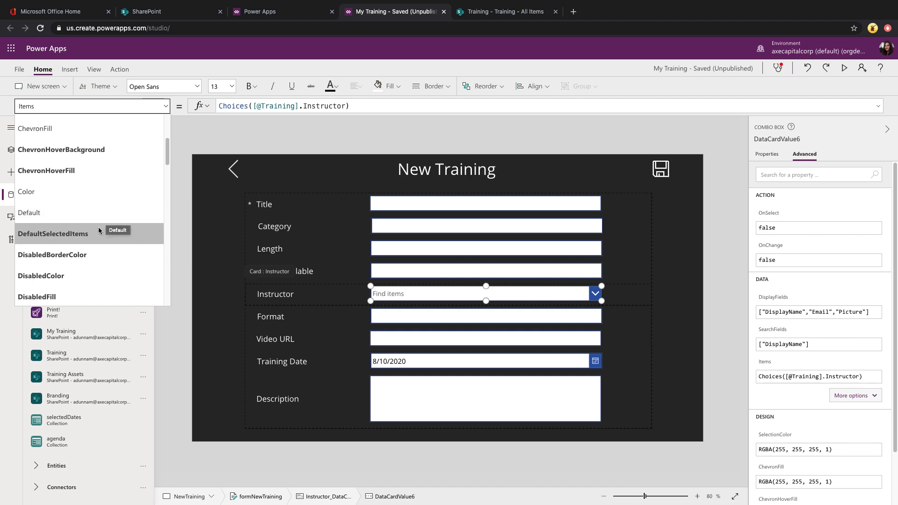
mouse_move(97, 218)
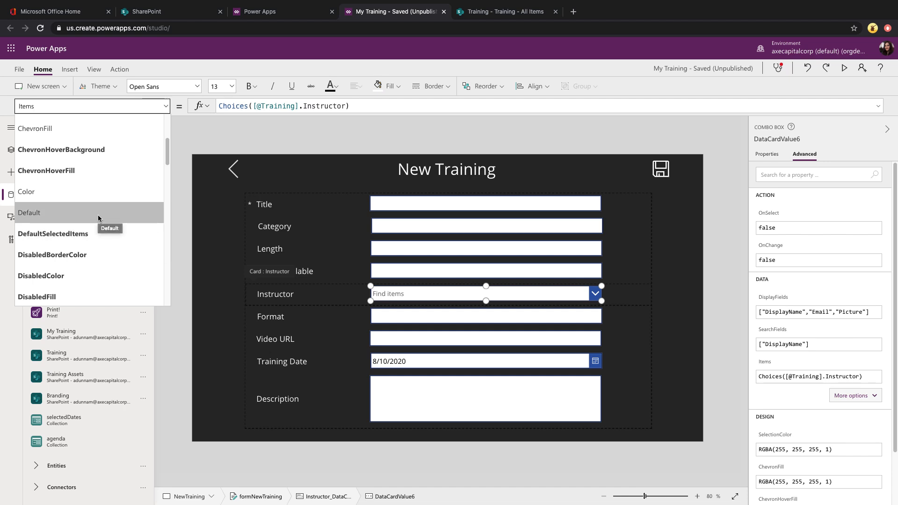
click(28, 213)
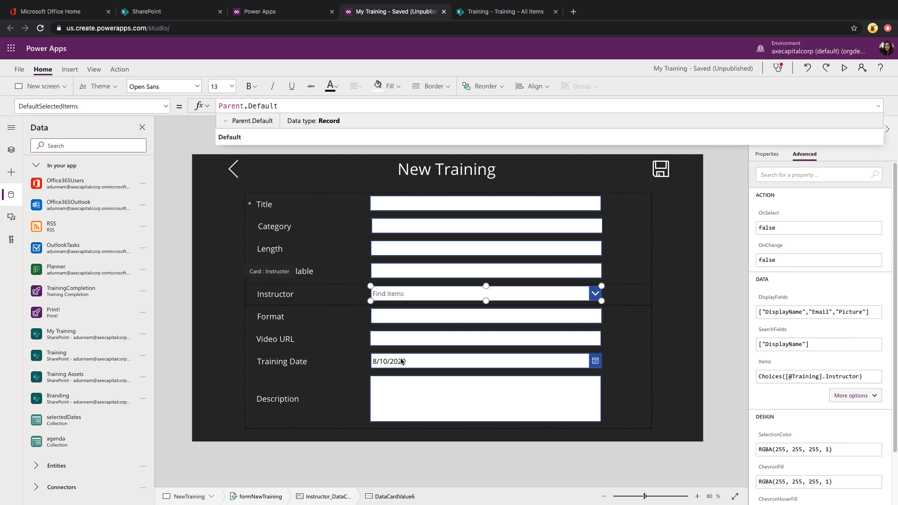
click(485, 361)
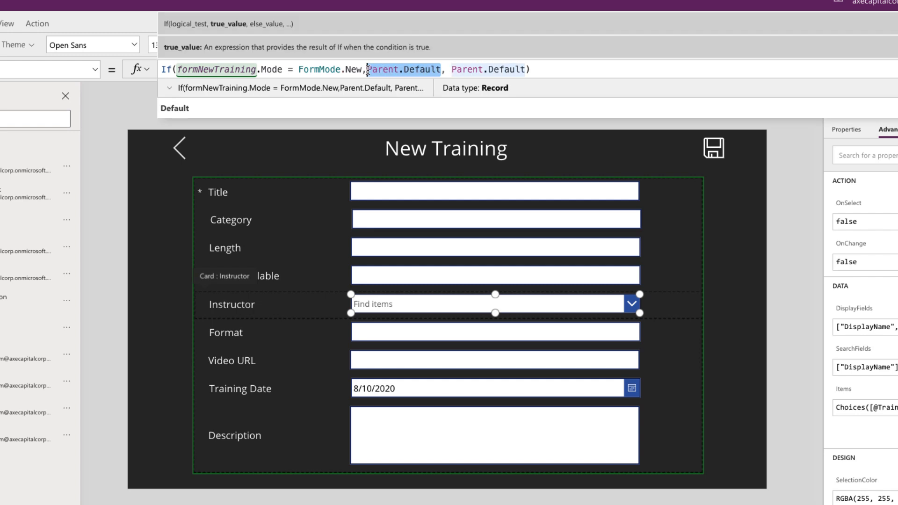
- Make the new-form branch a SPListExpandedUser record from User().Email and User().FullName
text("a)
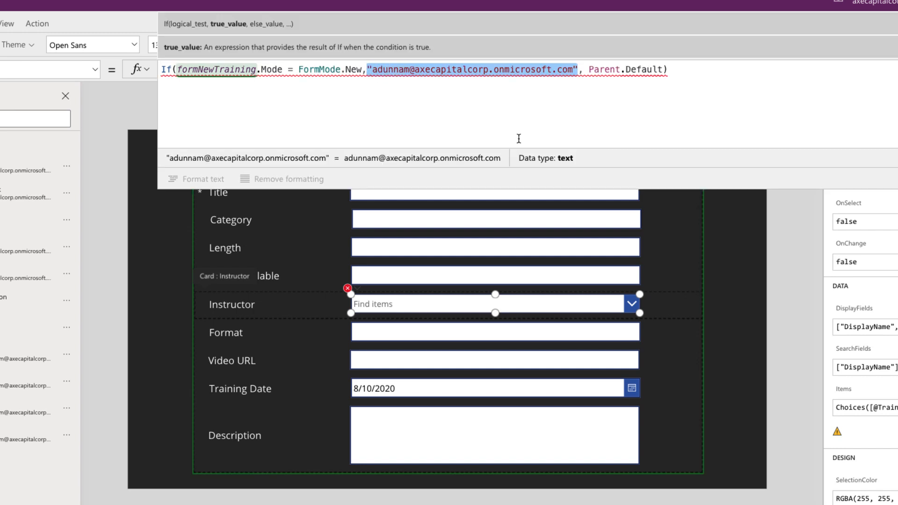
key(Delete)
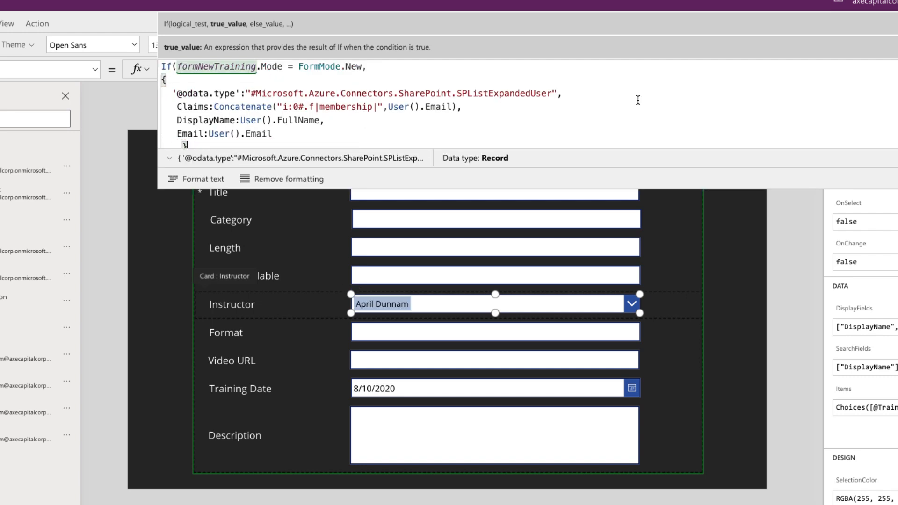
mouse_move(634, 99)
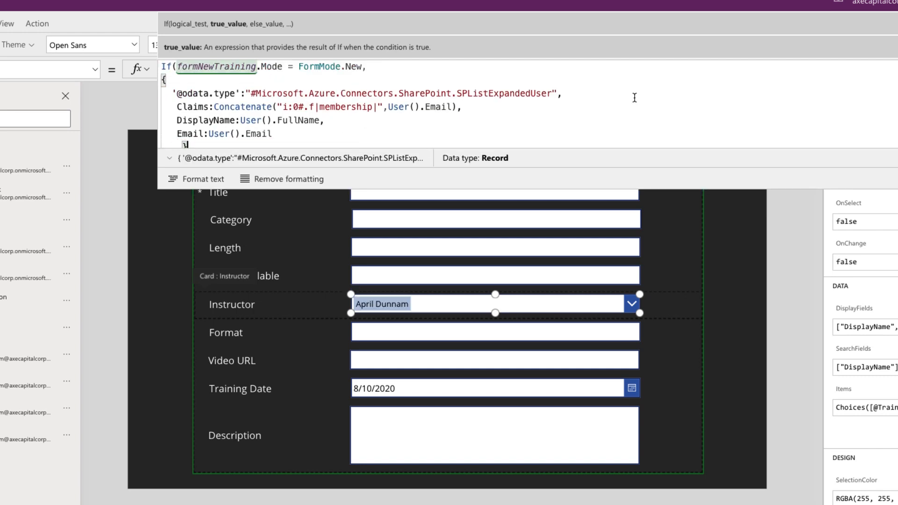
mouse_move(549, 203)
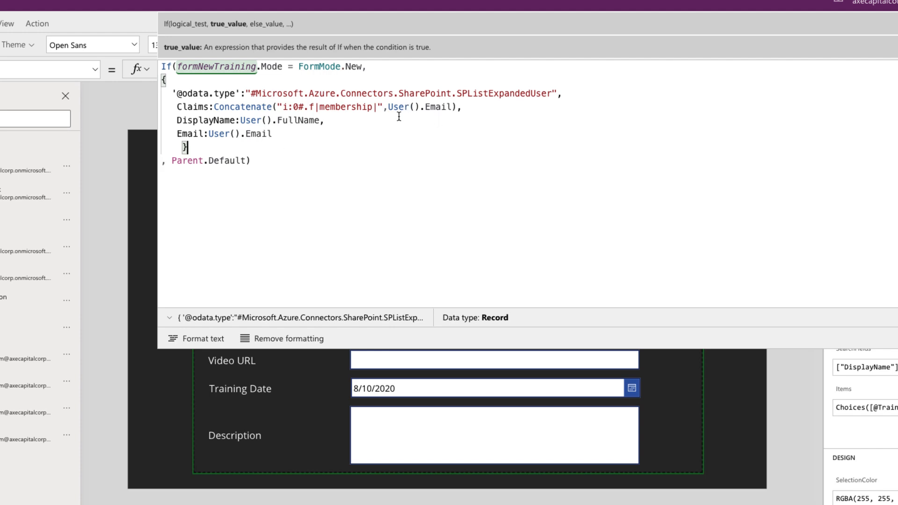
mouse_move(470, 134)
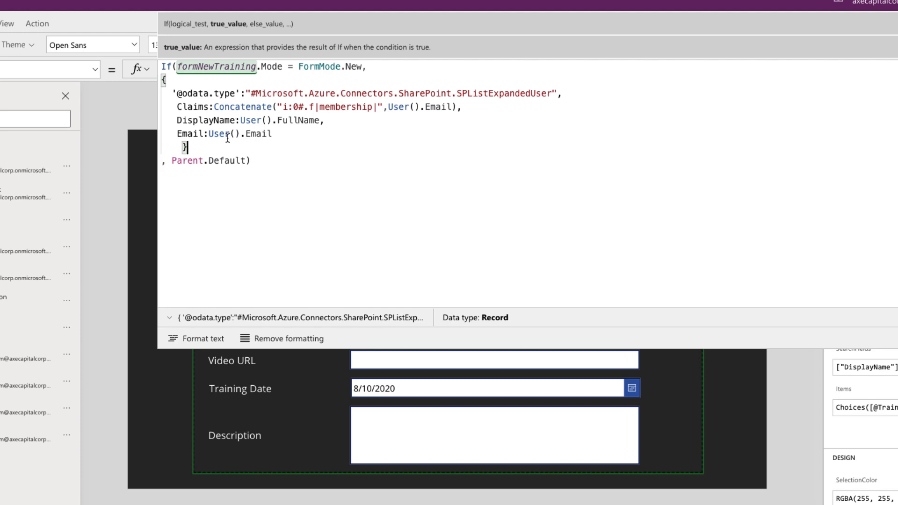
mouse_move(236, 157)
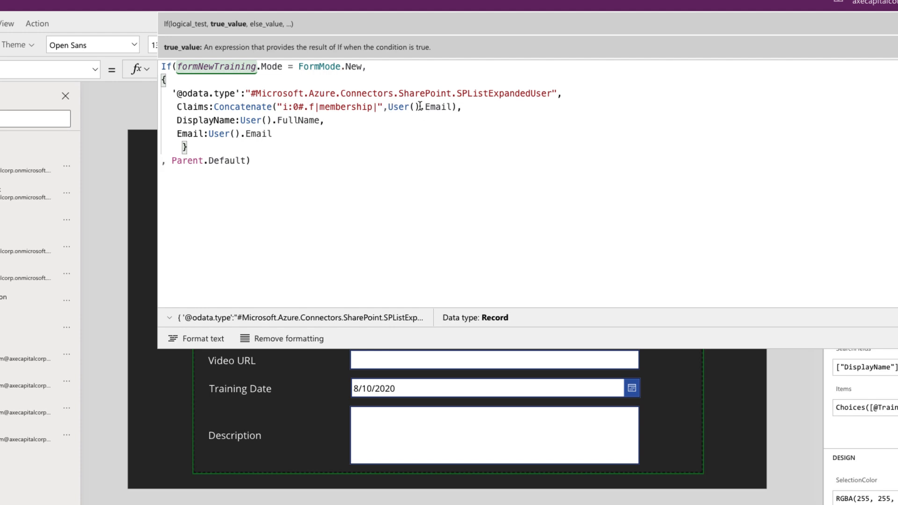
mouse_move(419, 107)
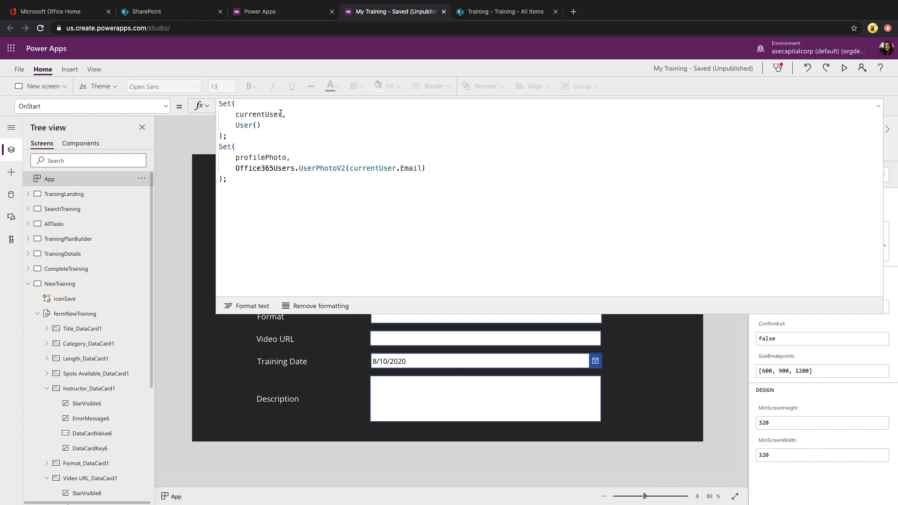
- Review the App OnStart Set(currentUser, User()) formula
click(258, 126)
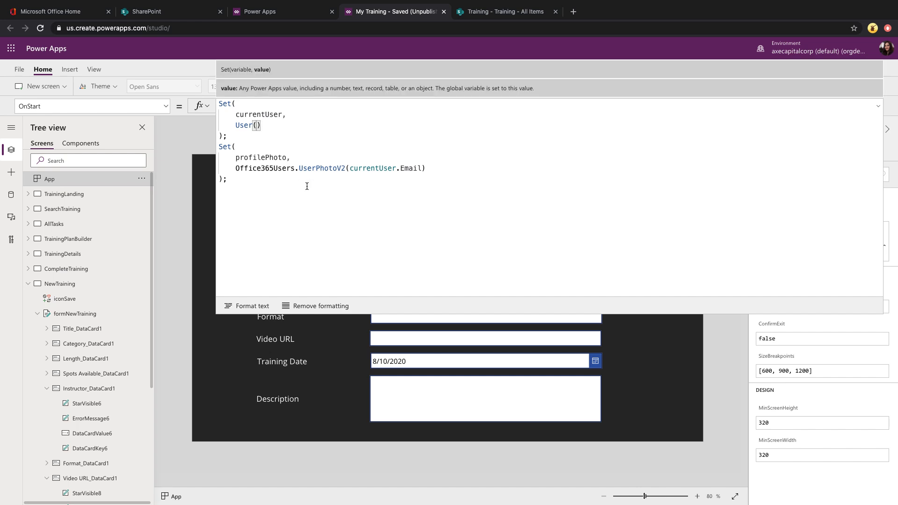
mouse_move(304, 185)
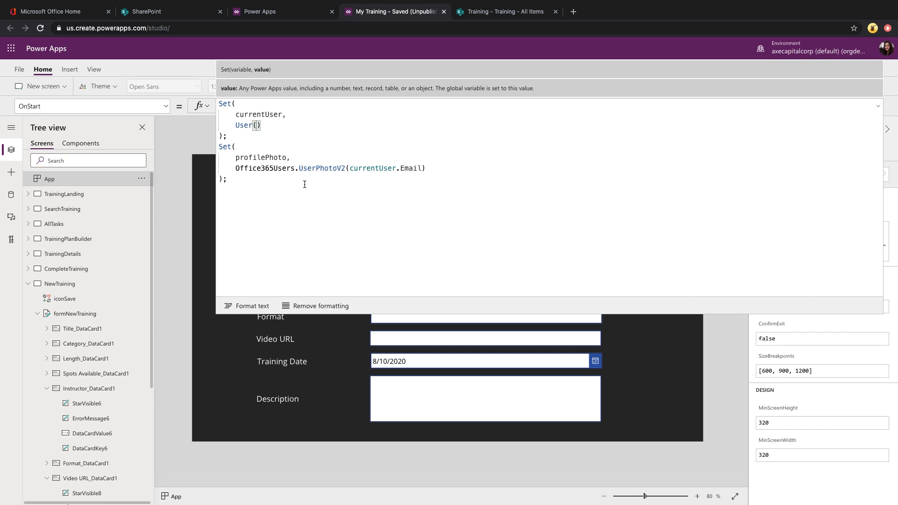
mouse_move(278, 124)
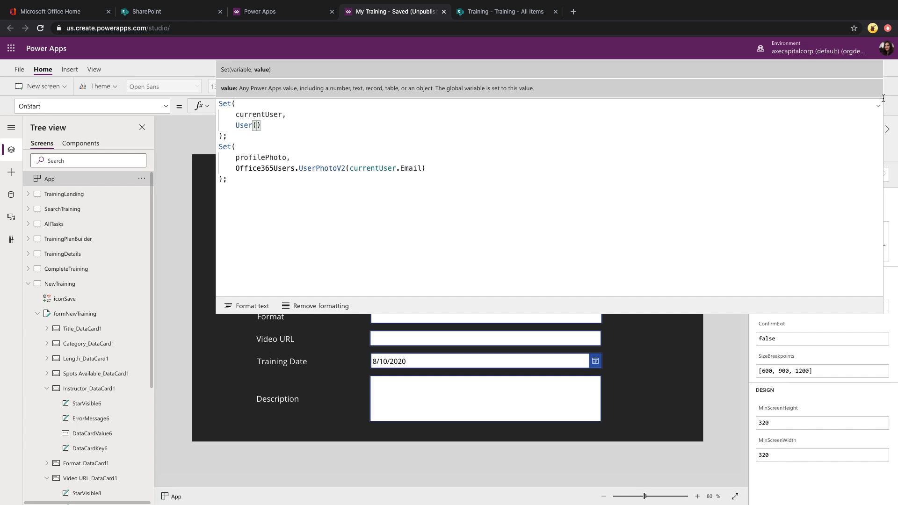
mouse_move(255, 114)
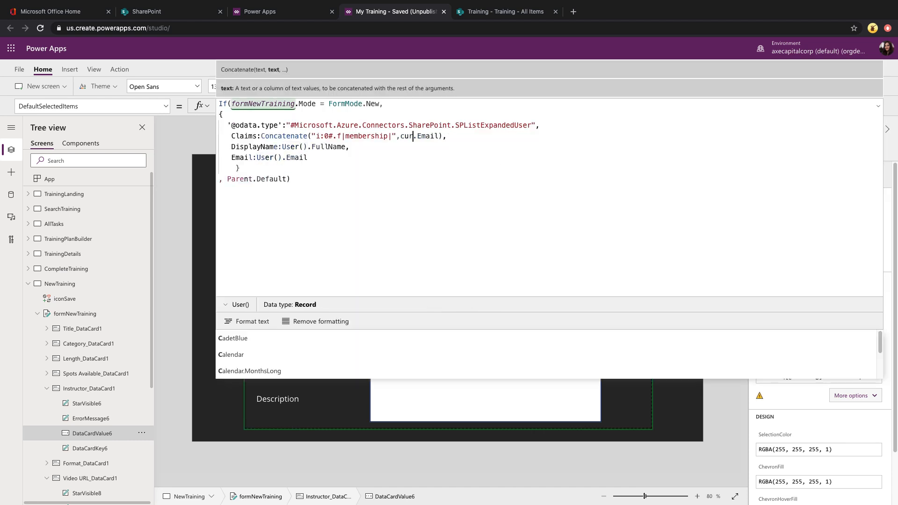
- Use currentUser for the Instructor record's Claims, DisplayName and Email
text(currentUser)
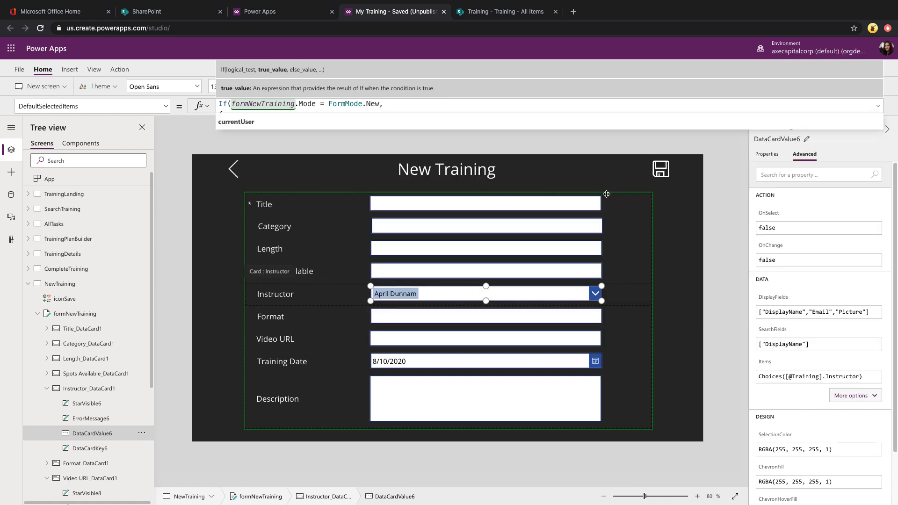
mouse_move(415, 293)
text(, Parent.Default))
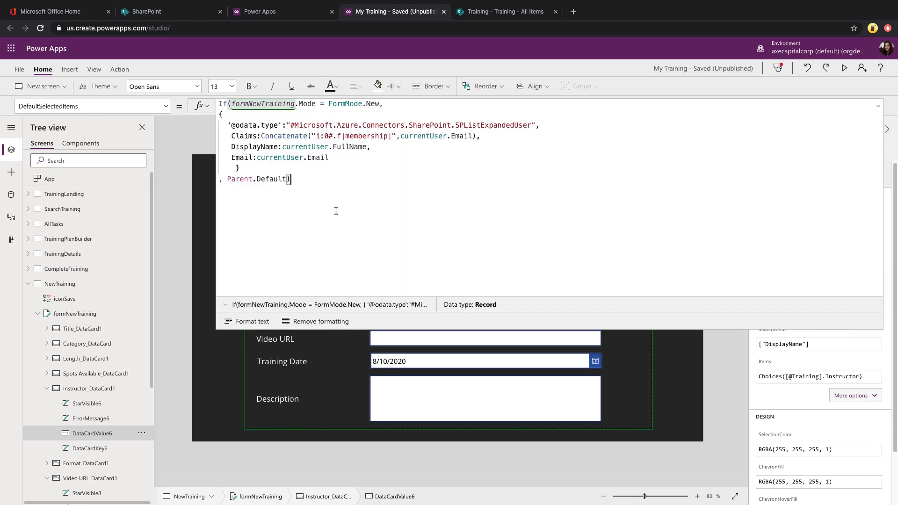
key(ctrl+a)
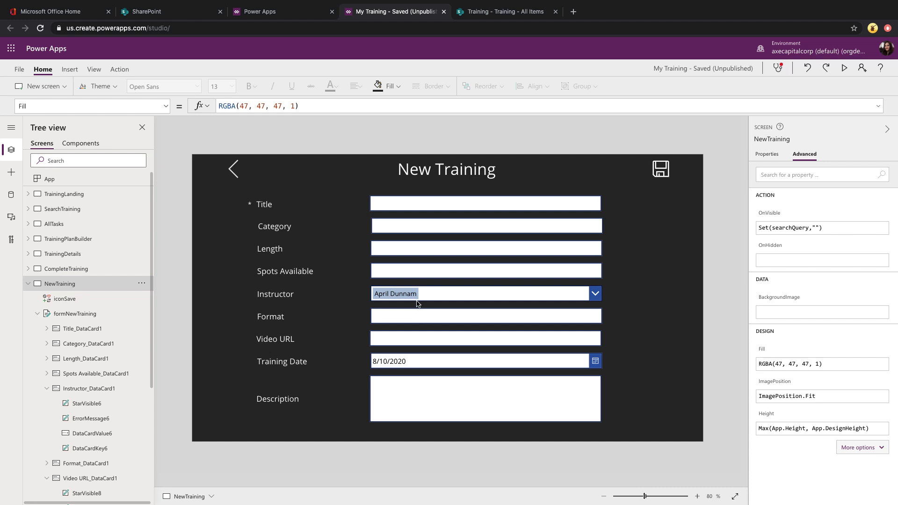
mouse_move(437, 296)
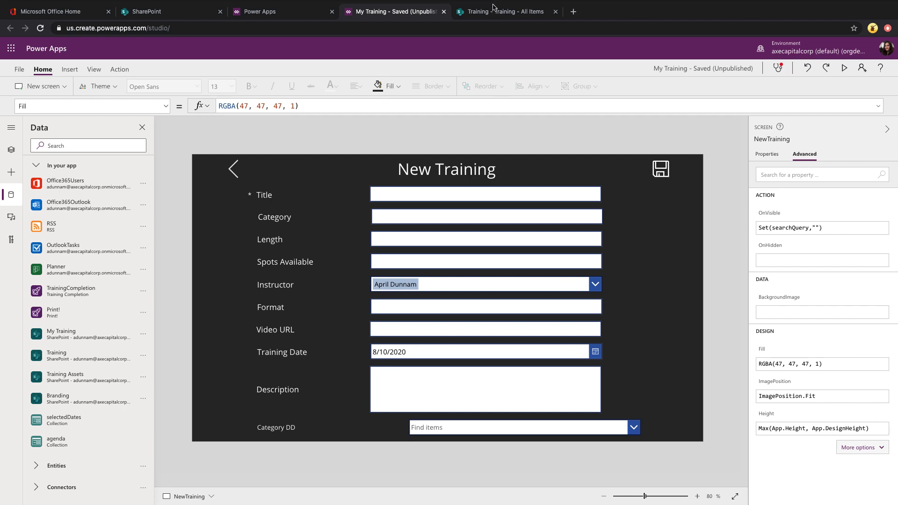
- Switch to the Training list's All Items view in SharePoint to review its columns
click(504, 12)
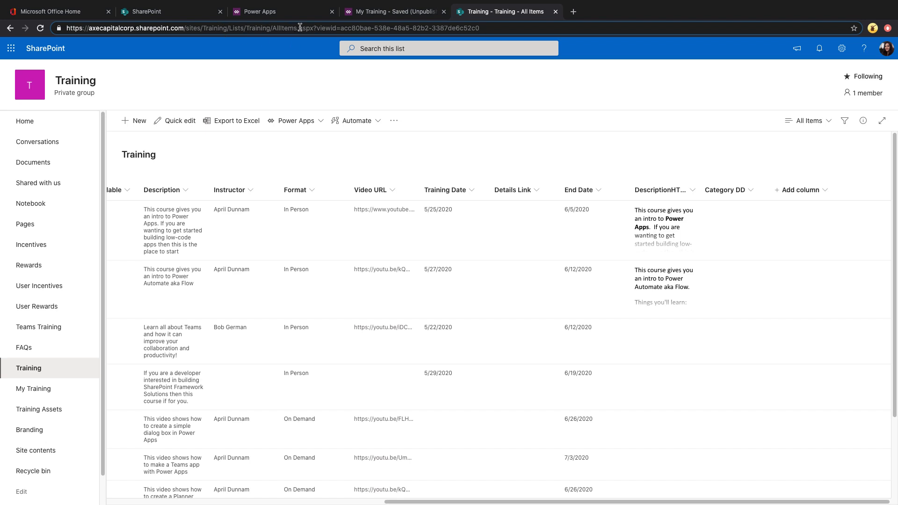
mouse_move(313, 45)
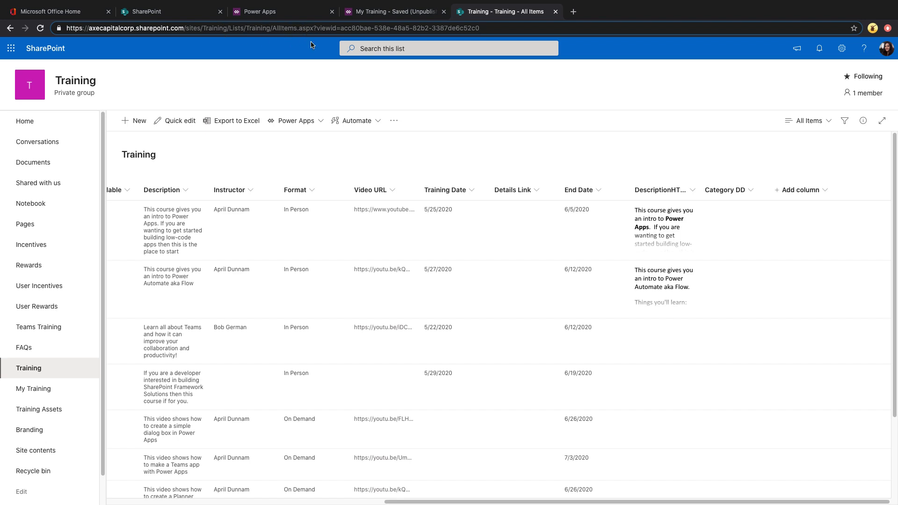
mouse_move(316, 36)
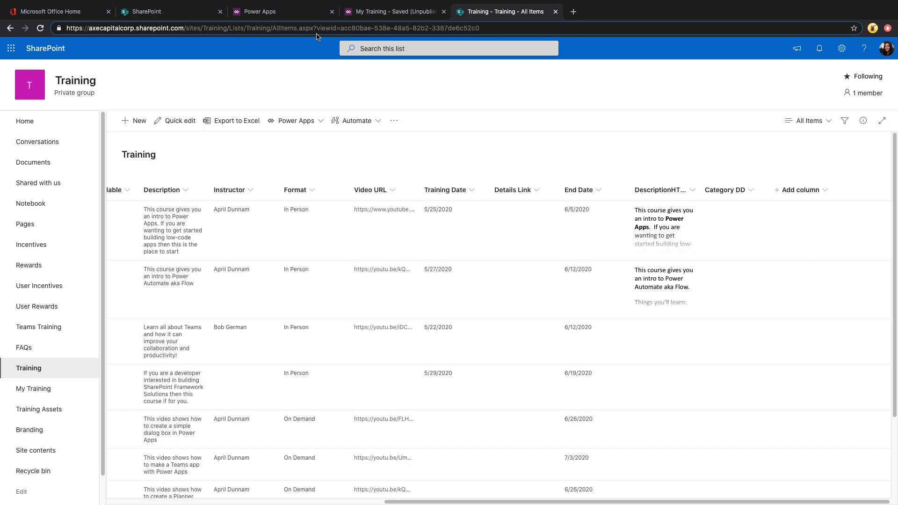
mouse_move(324, 41)
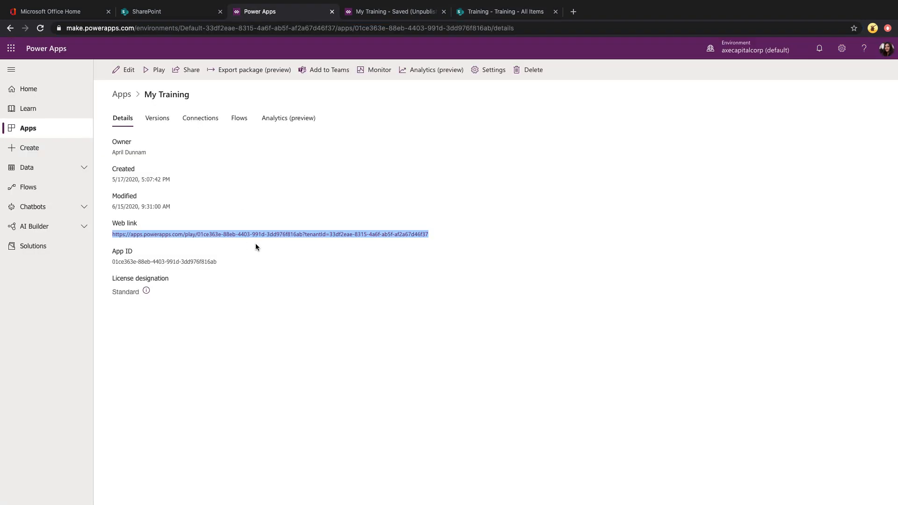
- Begin entering the app's play address, then return to the Training site home page
click(292, 267)
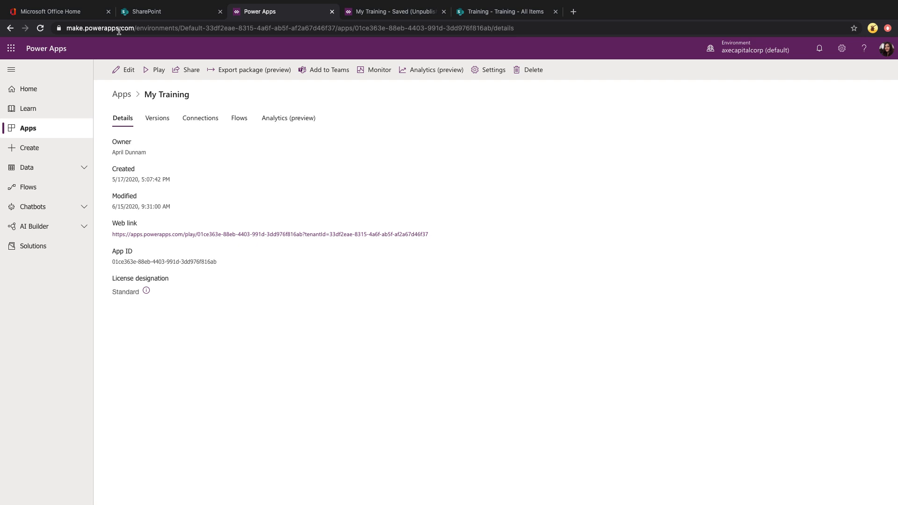
mouse_move(174, 167)
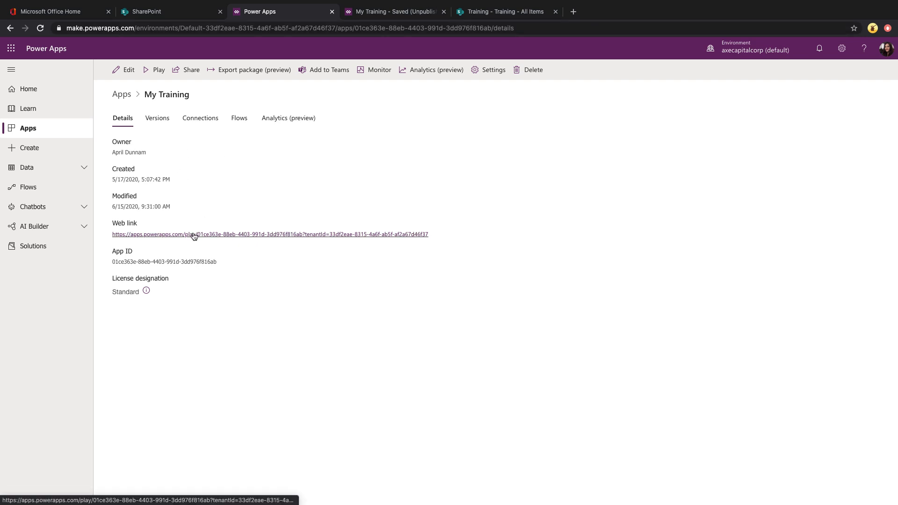
mouse_move(323, 194)
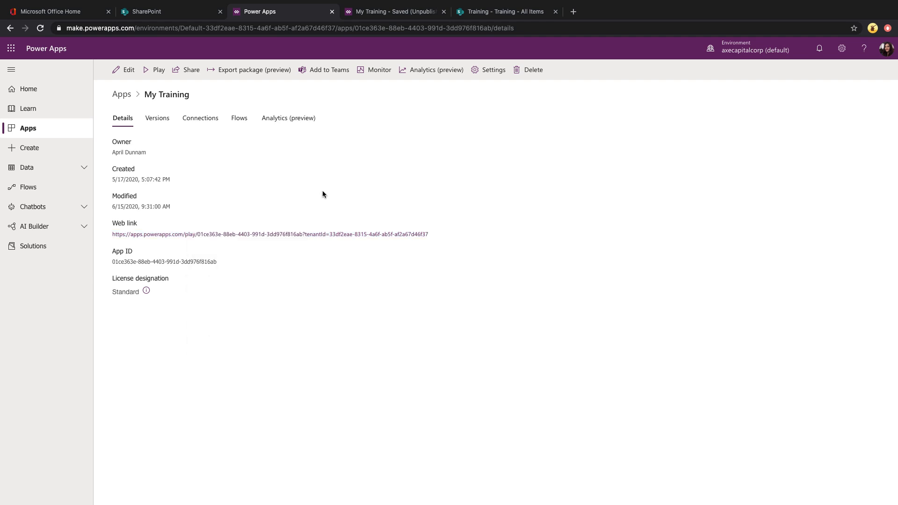
mouse_move(318, 195)
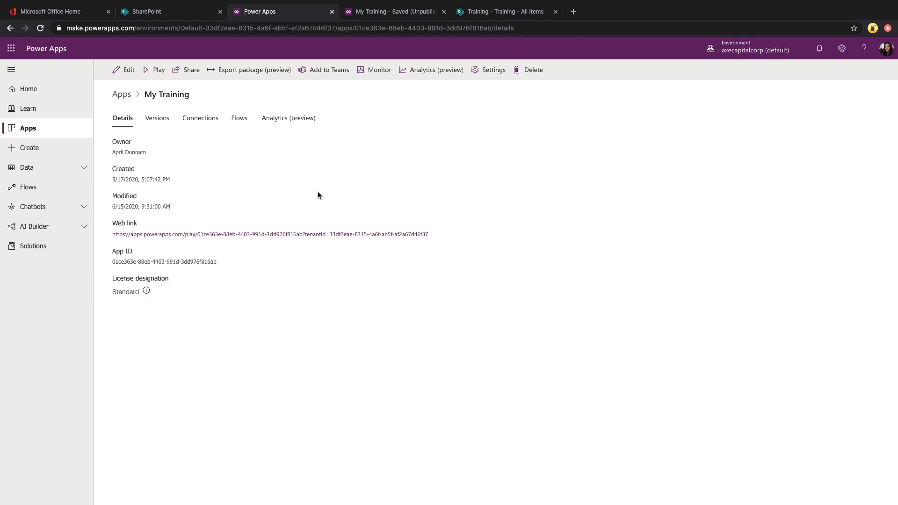
click(504, 11)
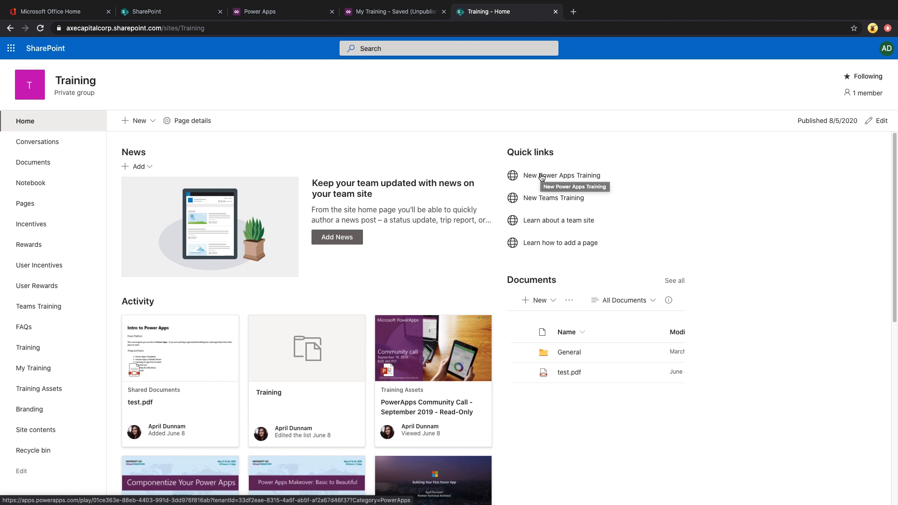
- Launch My Training from the New Power Apps Training link, then from the New Teams Training link
click(561, 175)
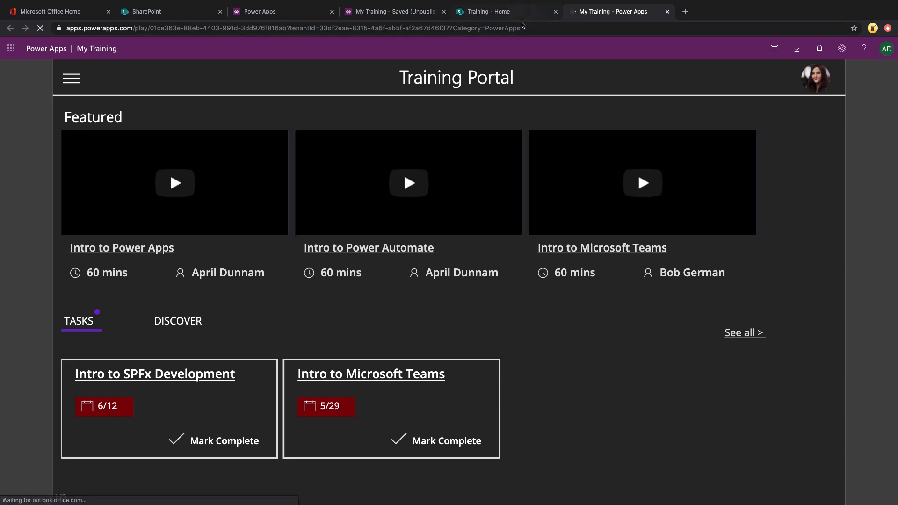
click(506, 11)
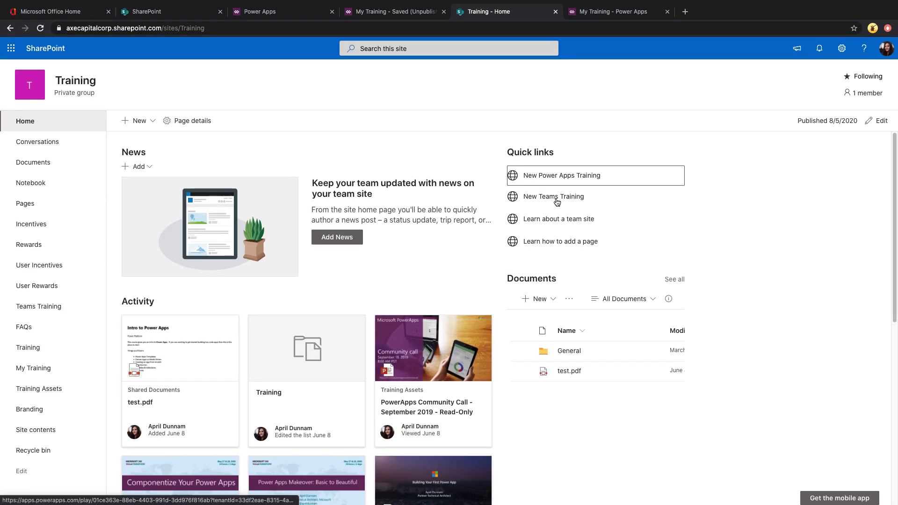
click(553, 196)
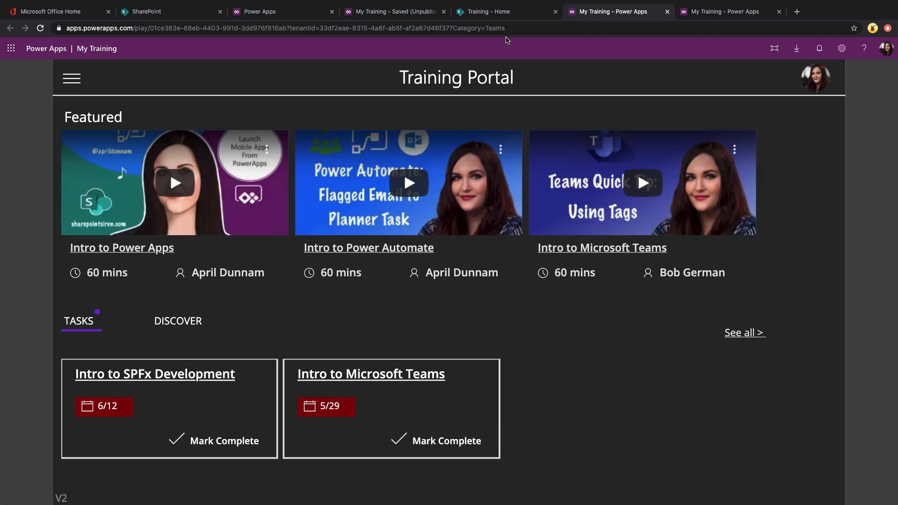
mouse_move(508, 32)
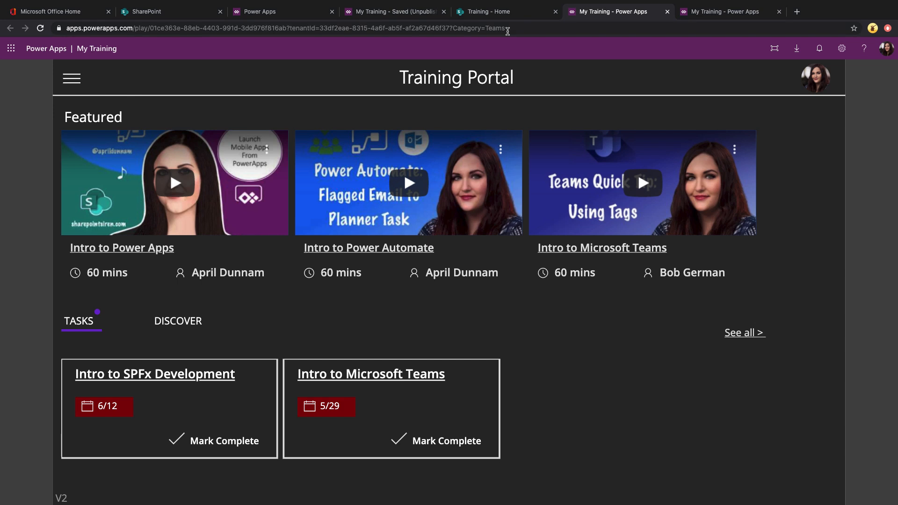
mouse_move(509, 29)
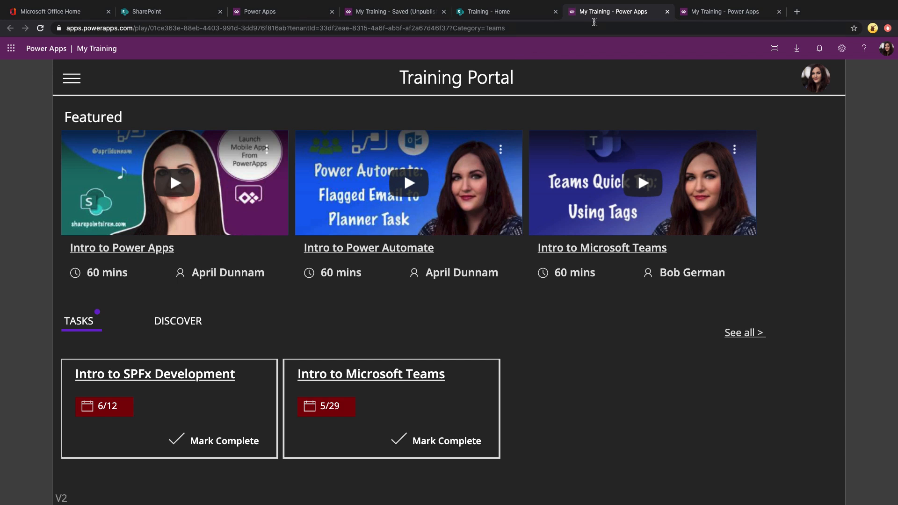
- Return to the studio and bring up the App object's OnStart formula for editing
click(394, 11)
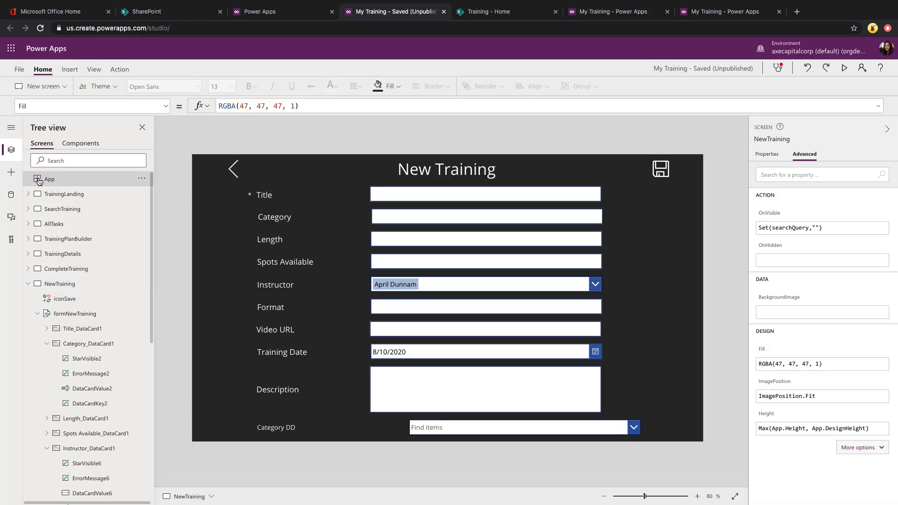
click(49, 179)
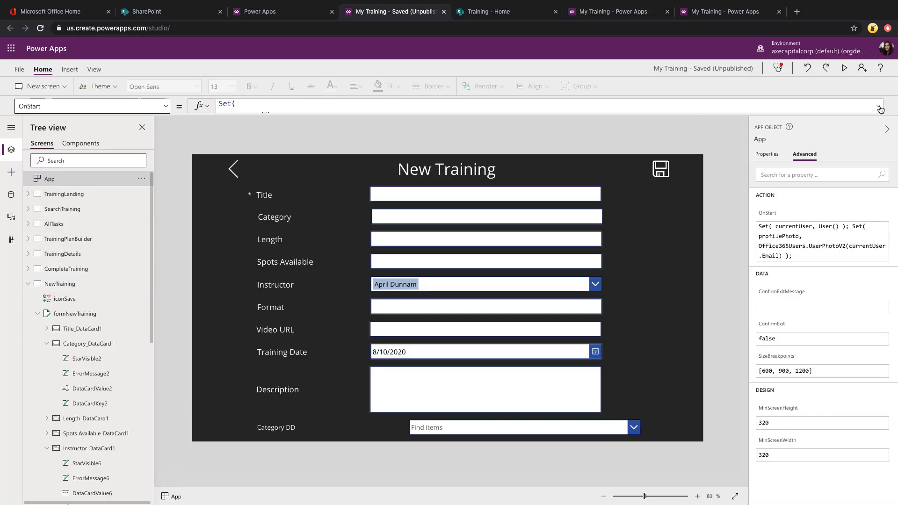
click(880, 110)
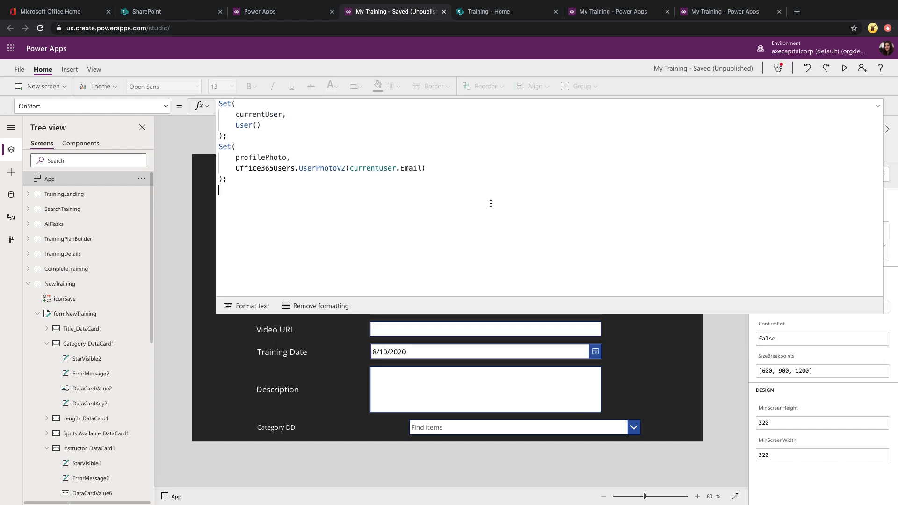
- Append Set(varCategory, Param("Category")) to the start-up formula
text(Set()
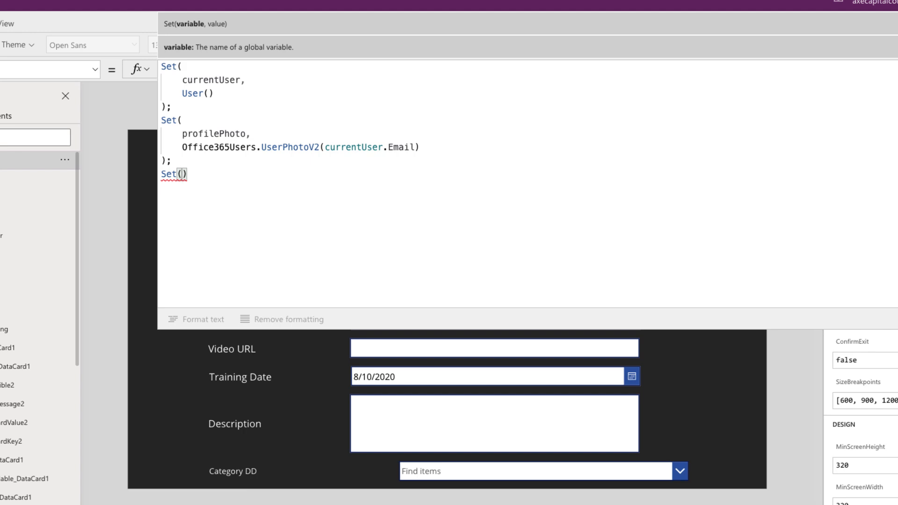
text(varCategory,)
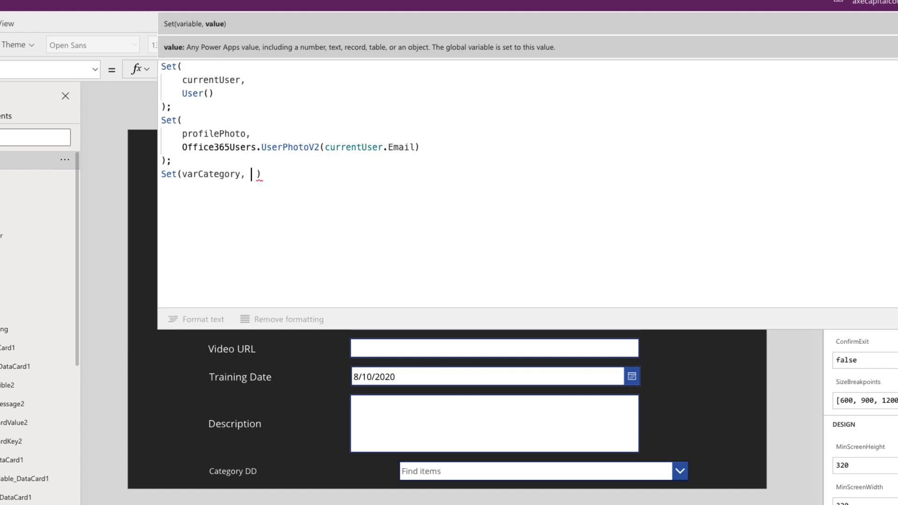
text(P)
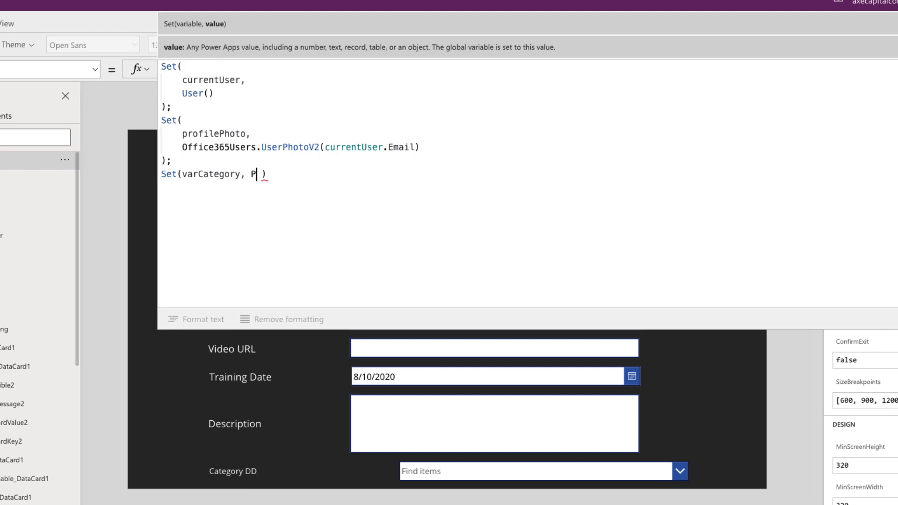
text(Param()
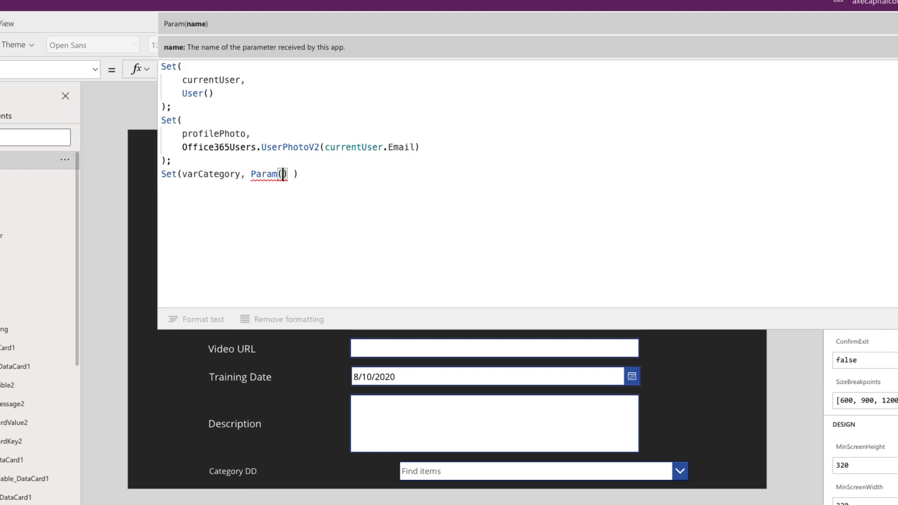
text("c)
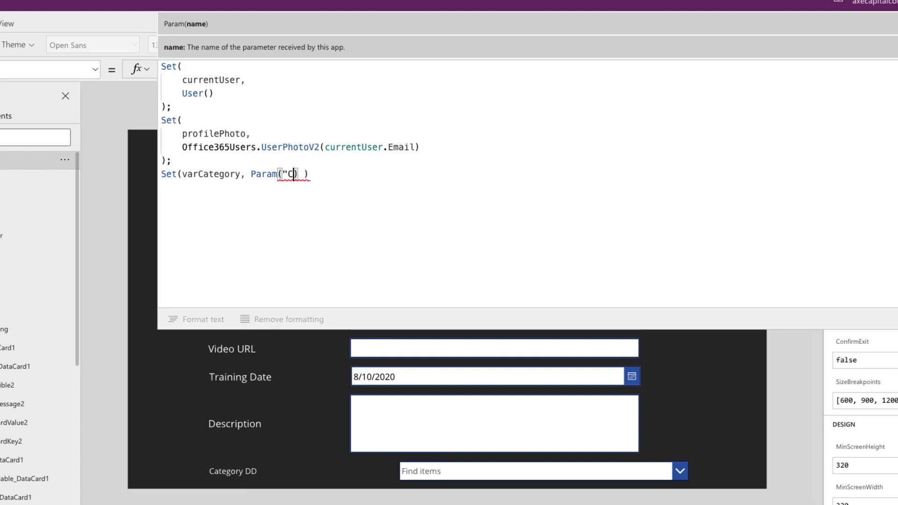
text(ategory)
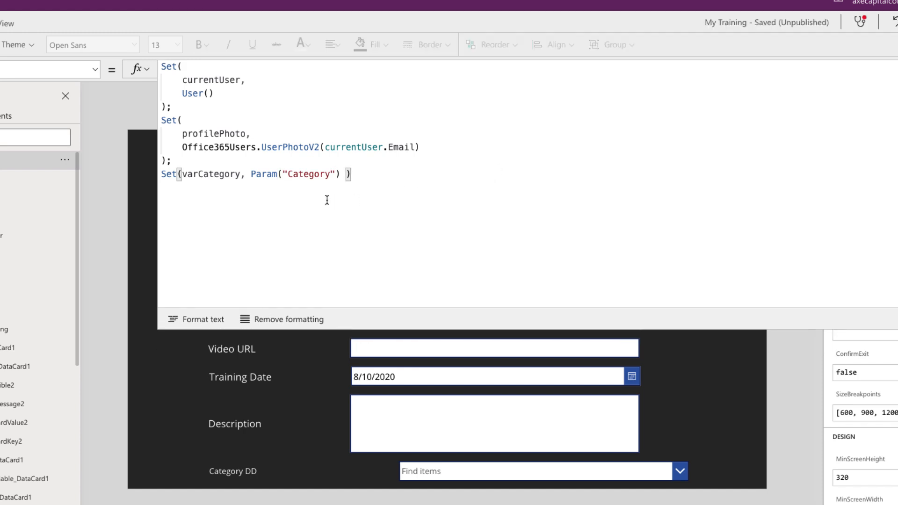
mouse_move(353, 207)
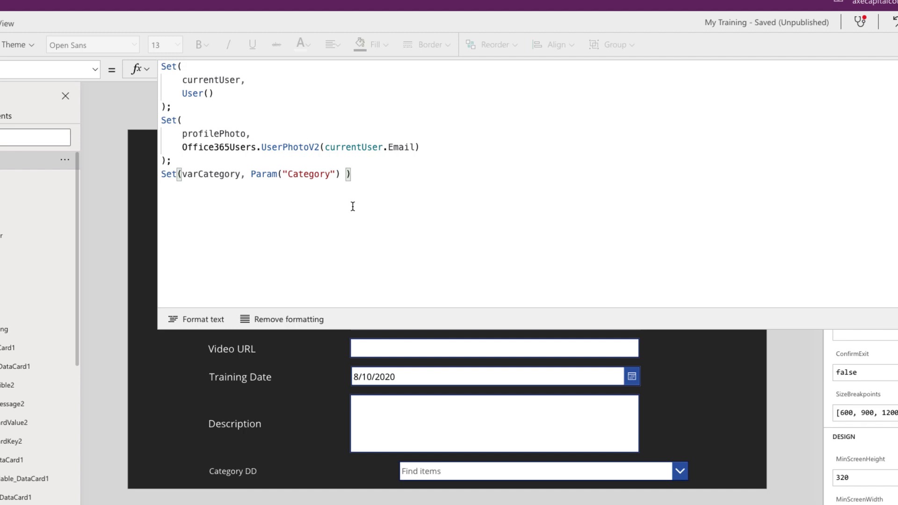
mouse_move(339, 189)
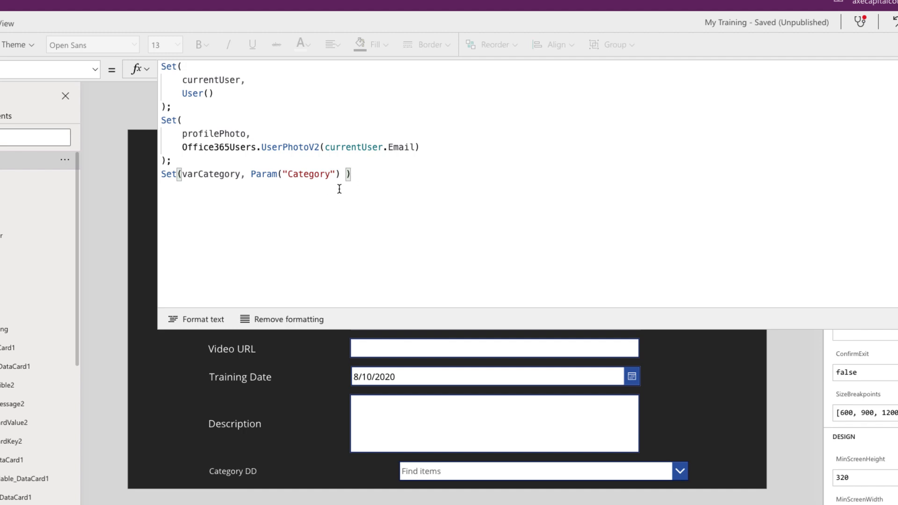
mouse_move(335, 187)
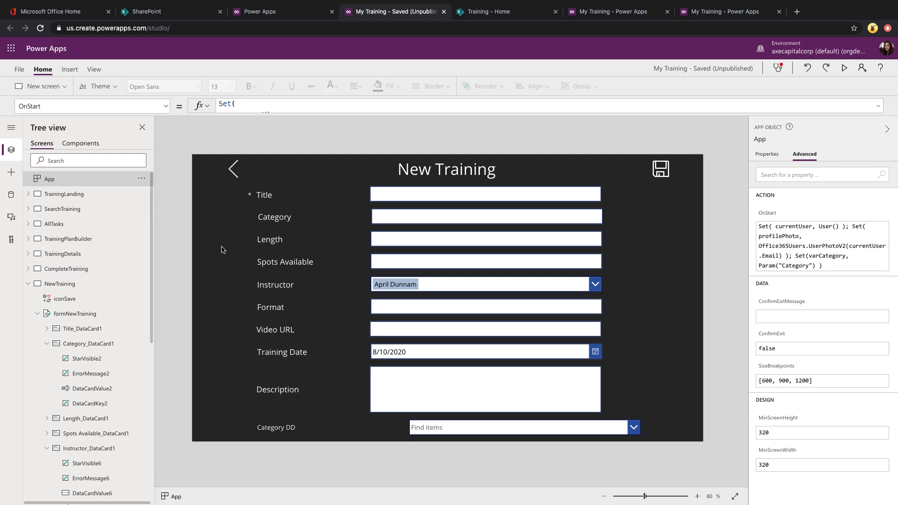
mouse_move(239, 246)
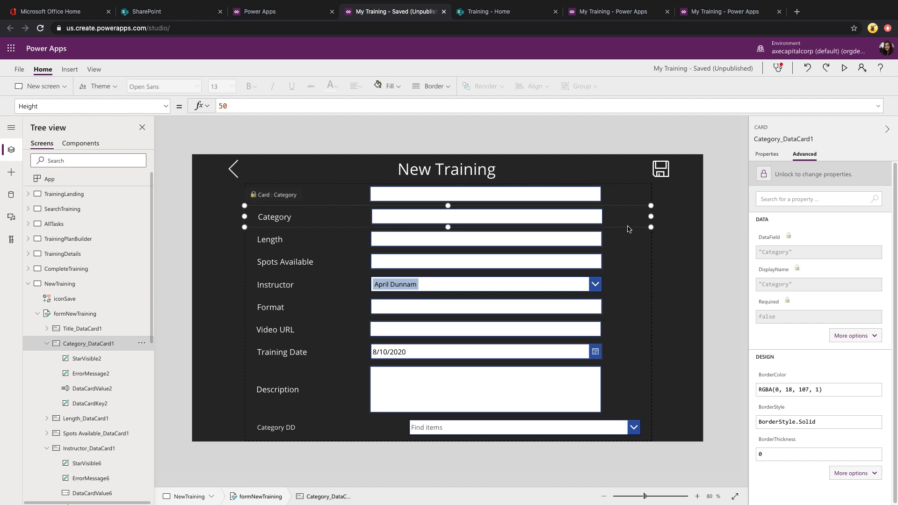
- Unlock the Category card and select its text box
click(764, 174)
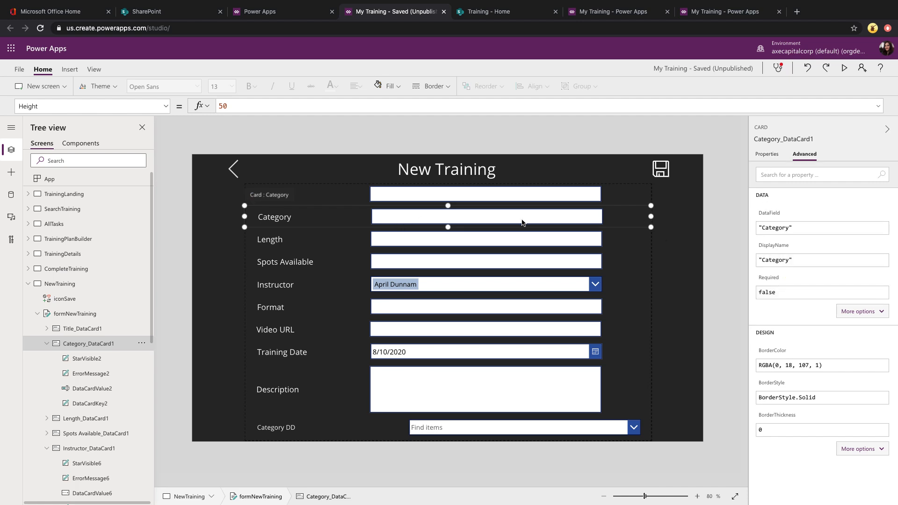
click(486, 217)
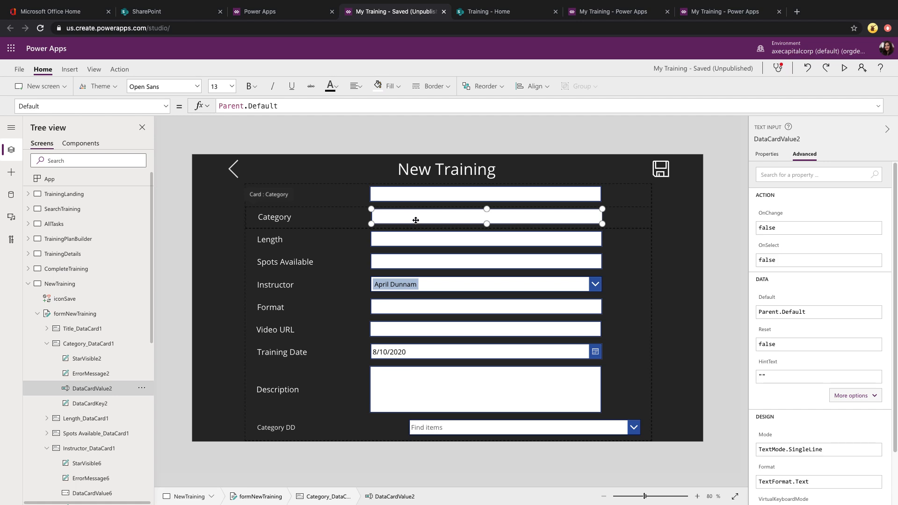
click(259, 105)
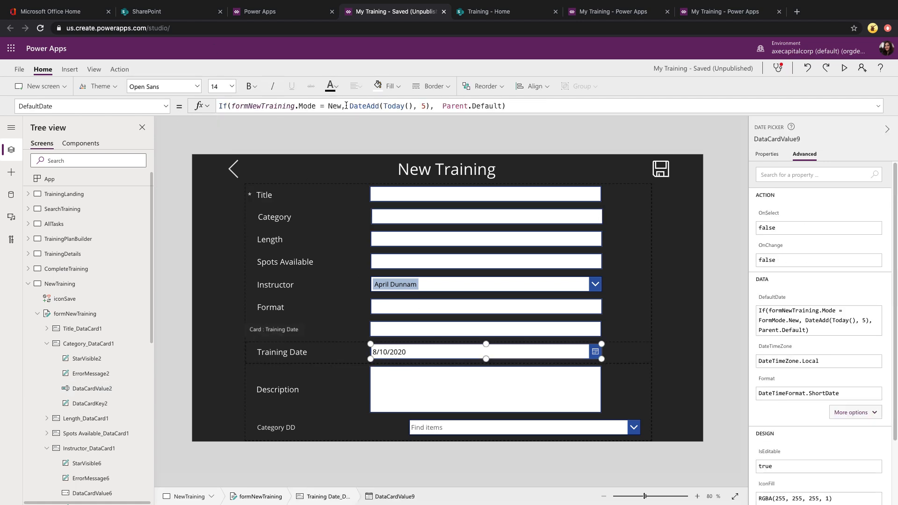
- Set the Category default to If(formNewTraining.Mode = FormMode.New, varCategory, Parent.Default)
click(344, 106)
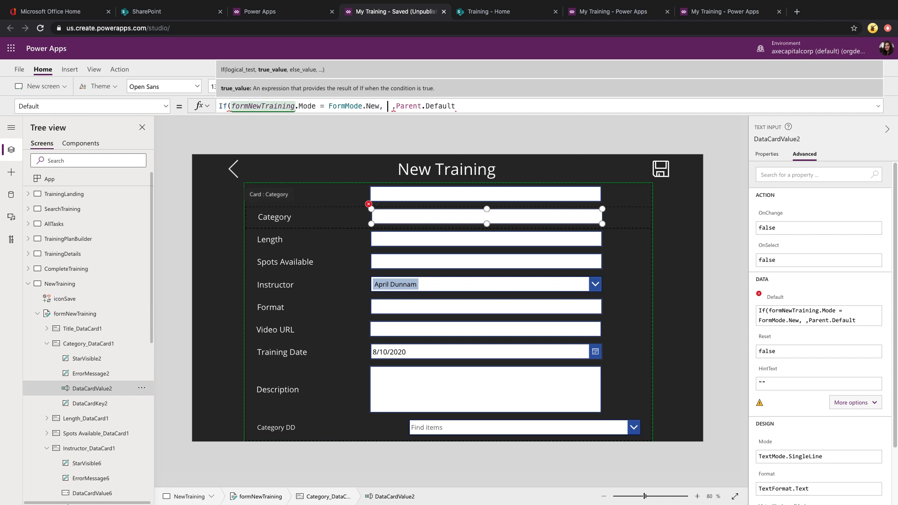
text(varCategory)
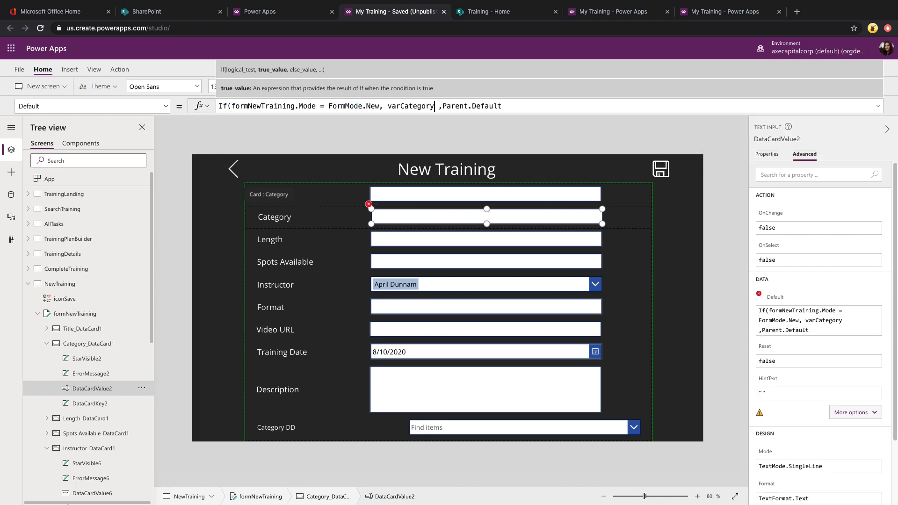
click(504, 106)
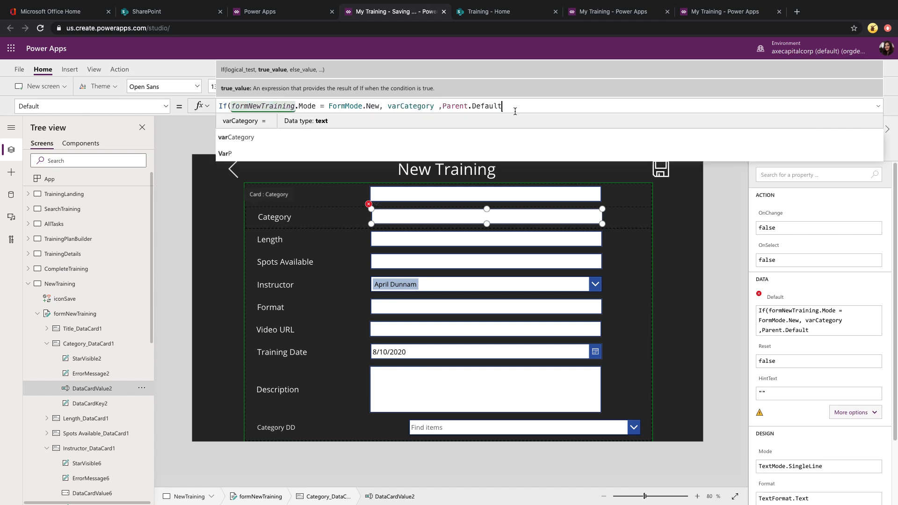
- Save and publish My Training, then close an outdated app tab
click(19, 68)
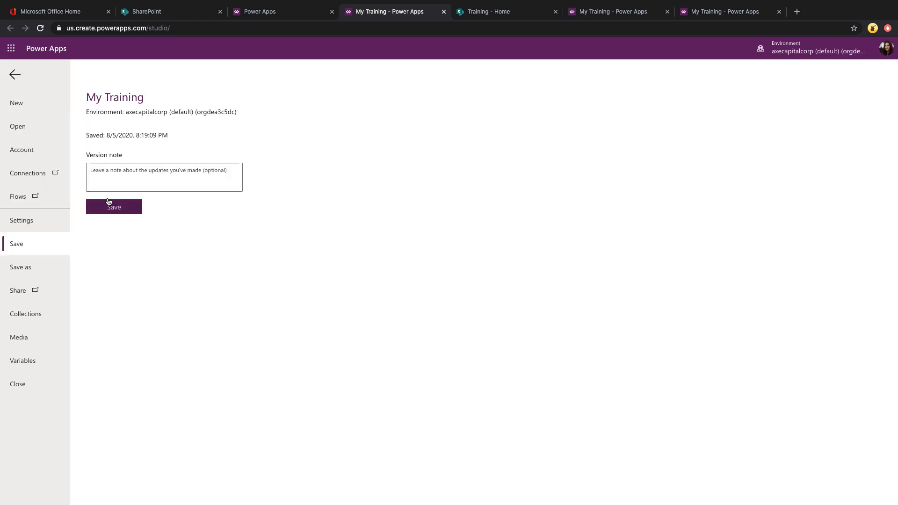
click(114, 207)
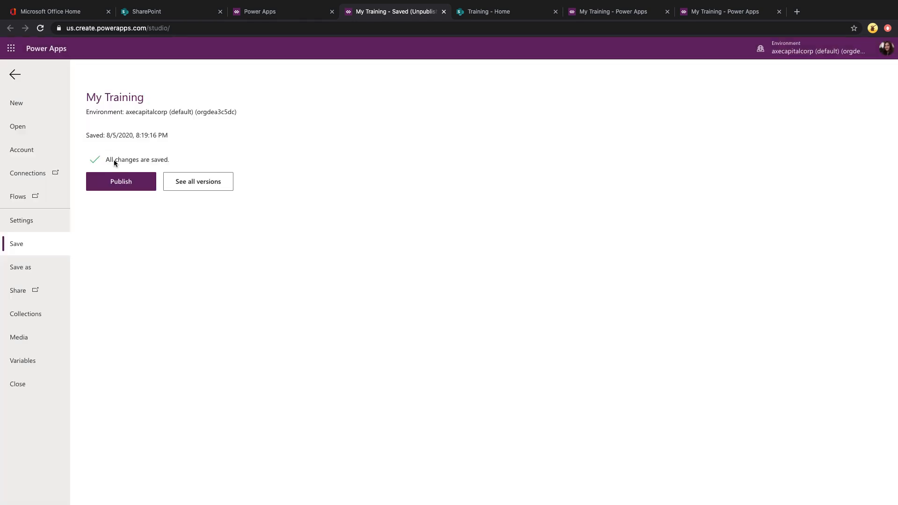
click(121, 181)
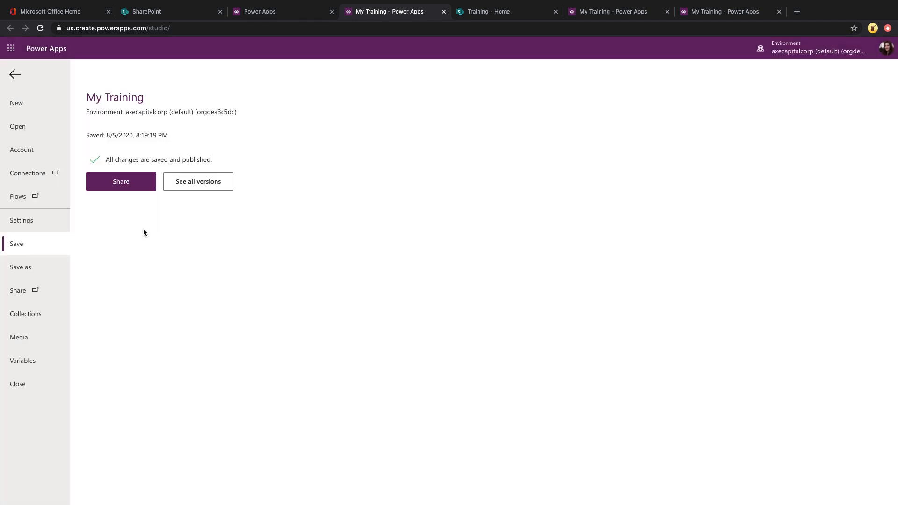
click(667, 11)
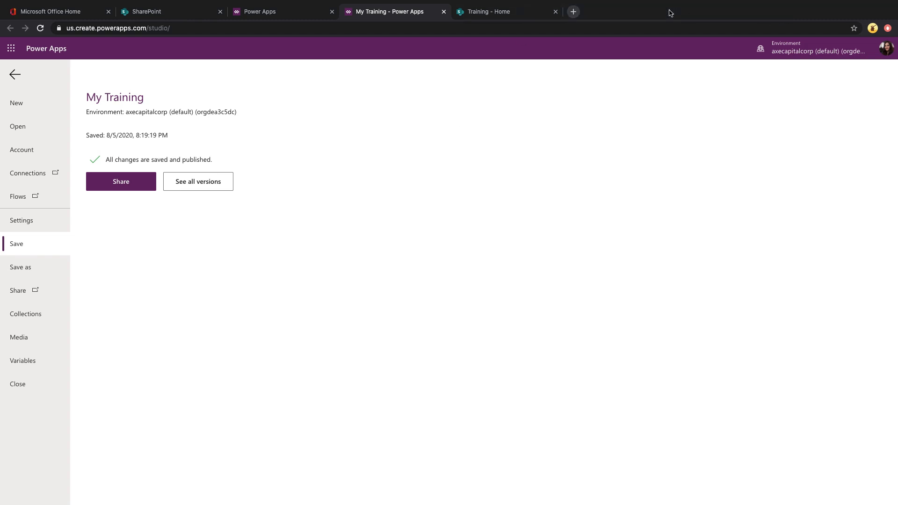
- From the New Teams Training link, start a new training showing Category prefilled as Teams, then return to the studio
click(506, 11)
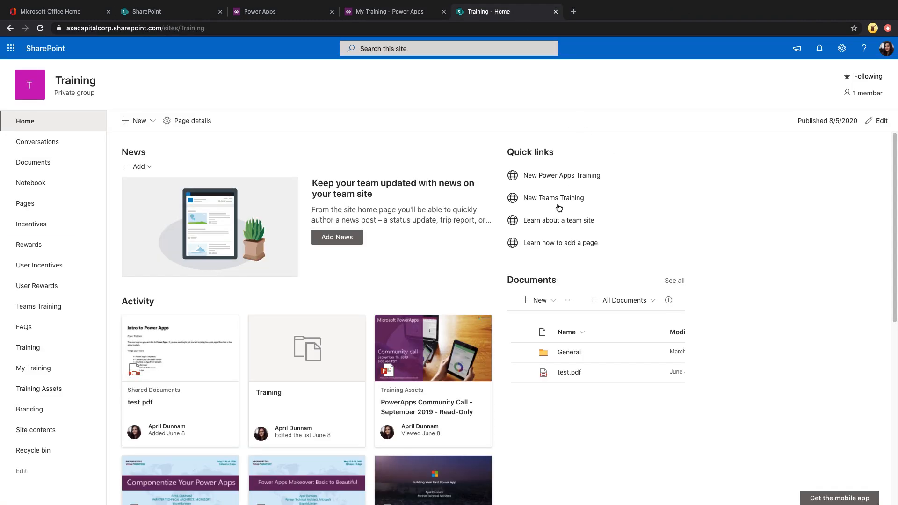
mouse_move(554, 197)
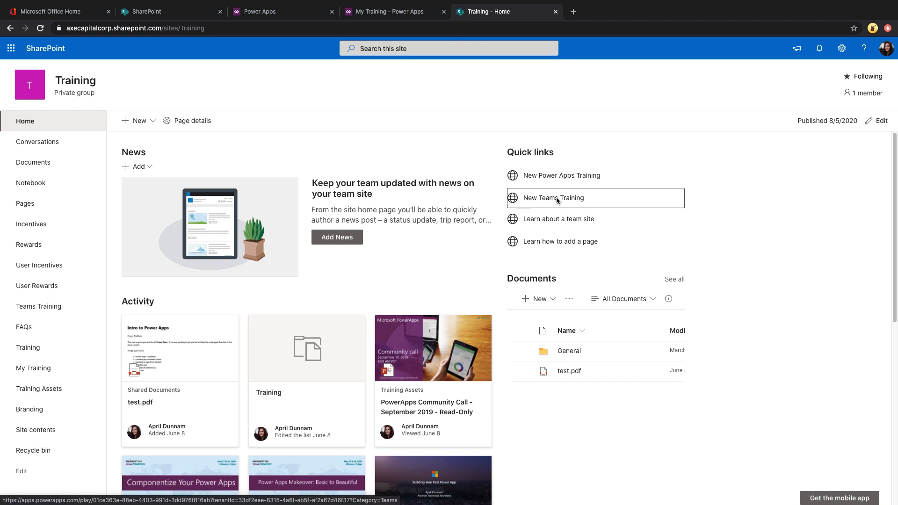
click(553, 197)
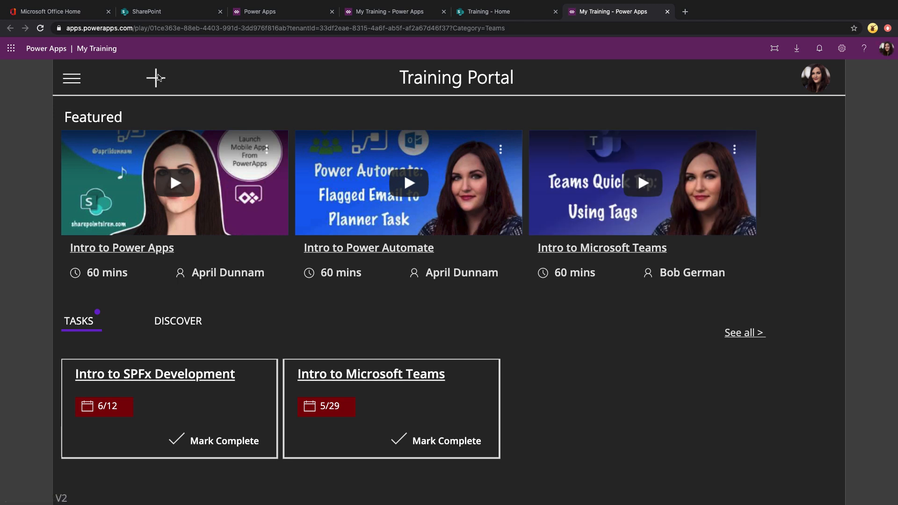
click(154, 77)
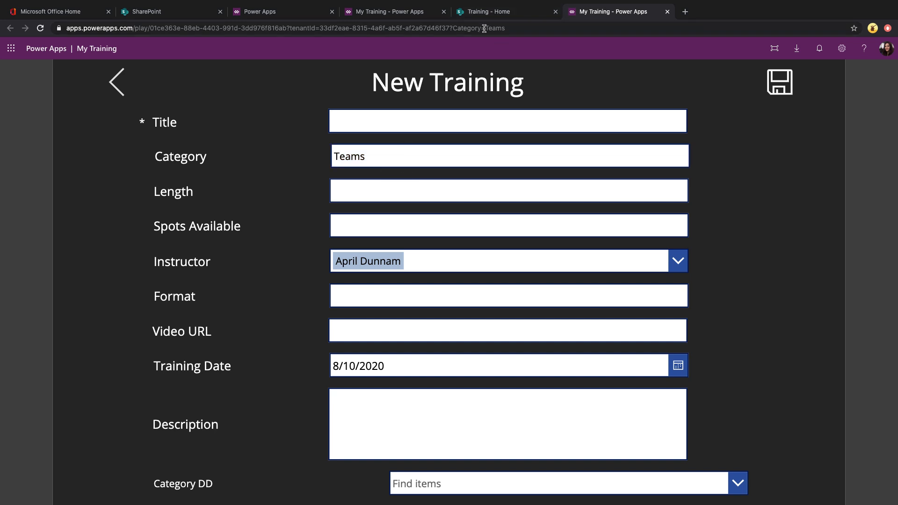
mouse_move(514, 30)
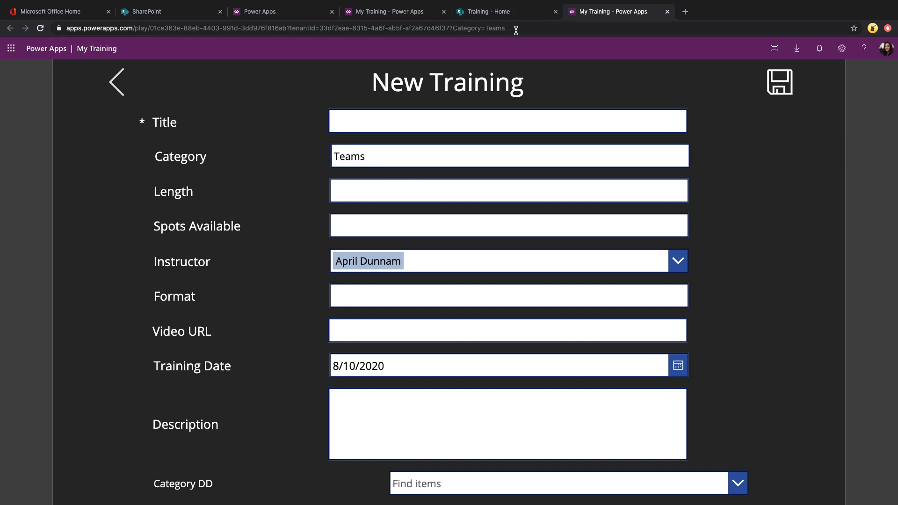
mouse_move(387, 268)
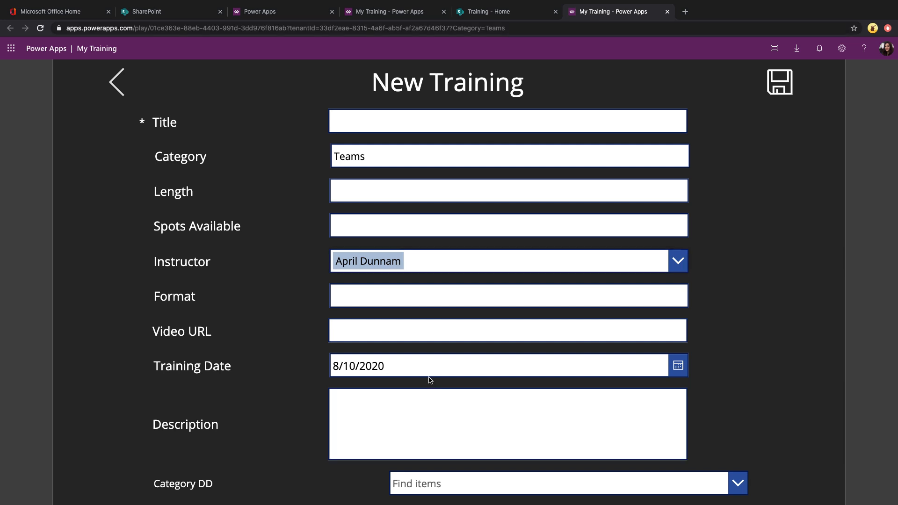
click(392, 11)
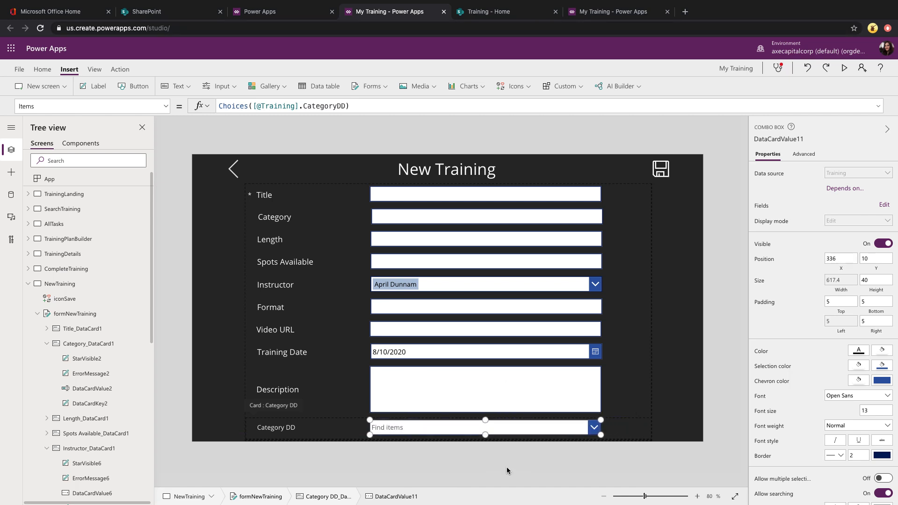
mouse_move(427, 428)
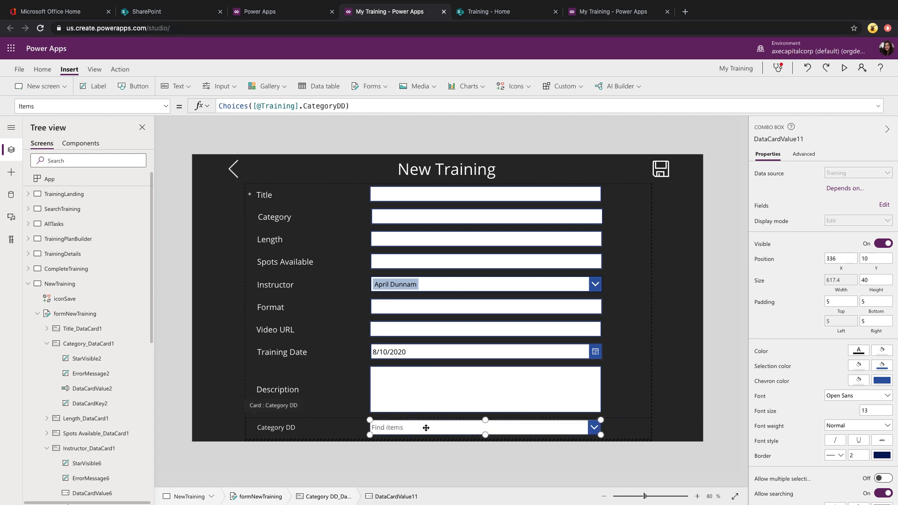
mouse_move(430, 429)
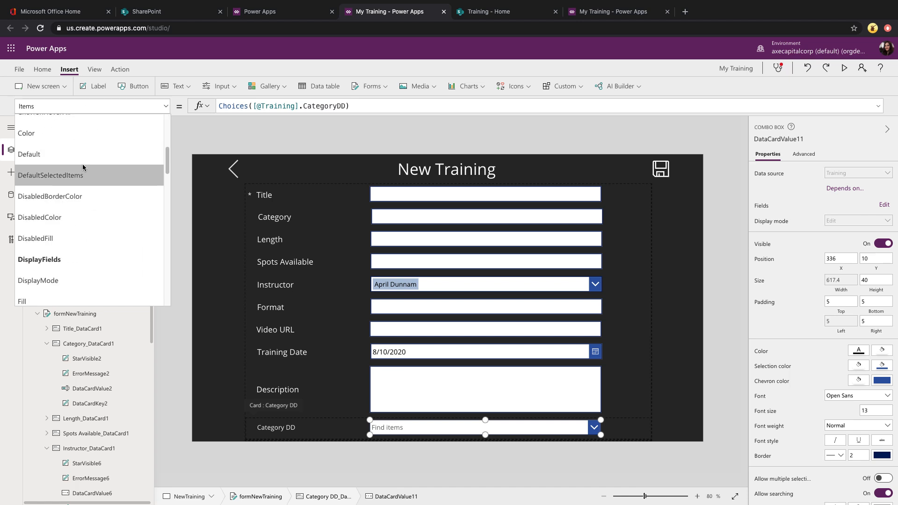
- Set Category DD's DefaultSelectedItems to If(formNewTraining.Mode = New, {Value:varCategory}, Parent.Default)
click(51, 175)
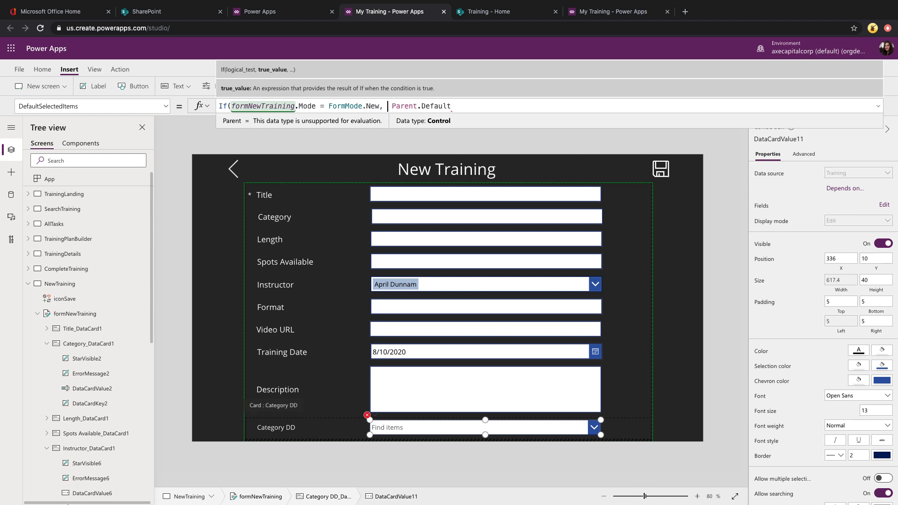
text({})
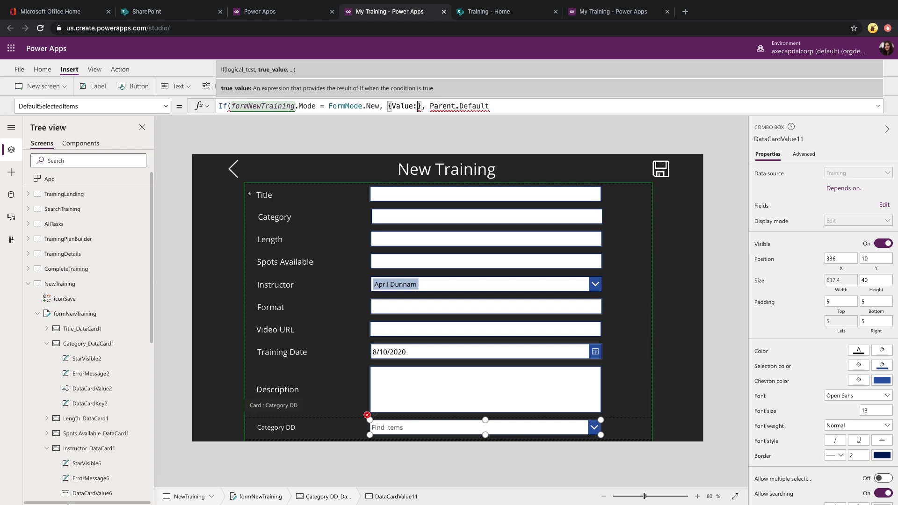
text(varCategory)
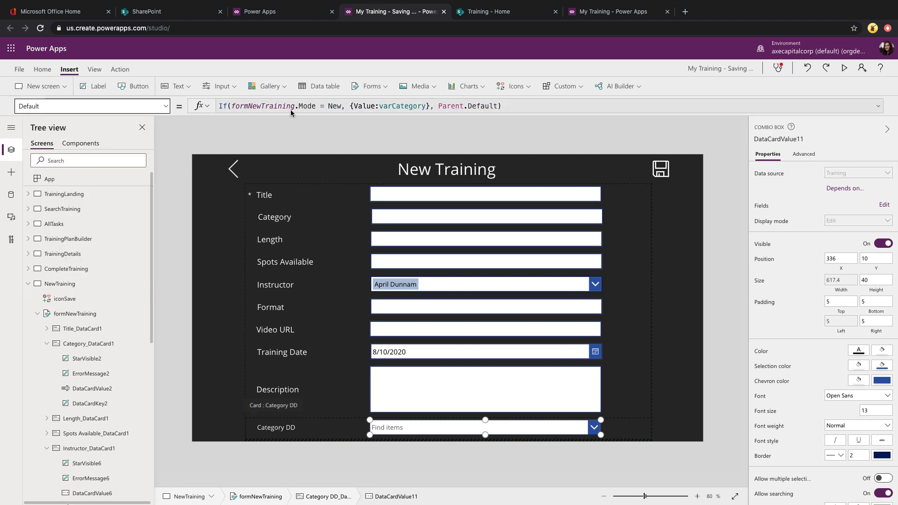
- Save the app, relaunch from New Power Apps Training and confirm Category DD offers PowerApps
click(18, 69)
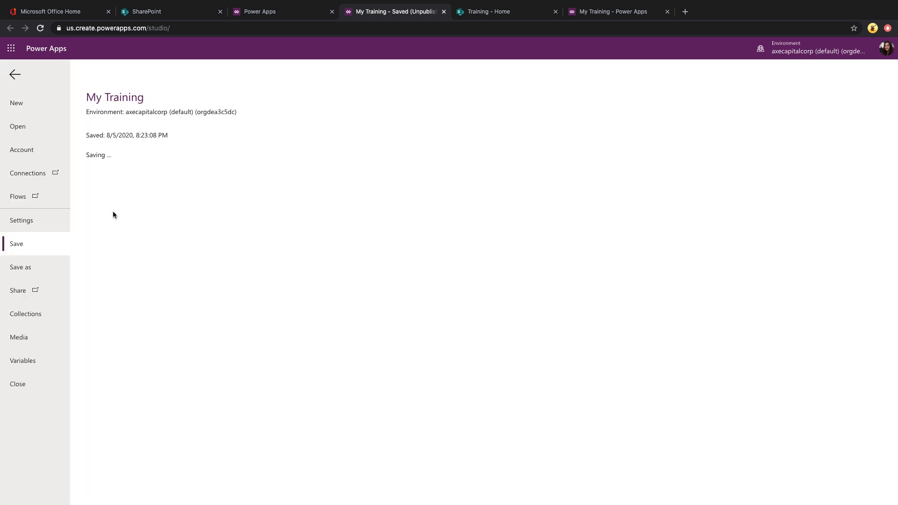
click(507, 11)
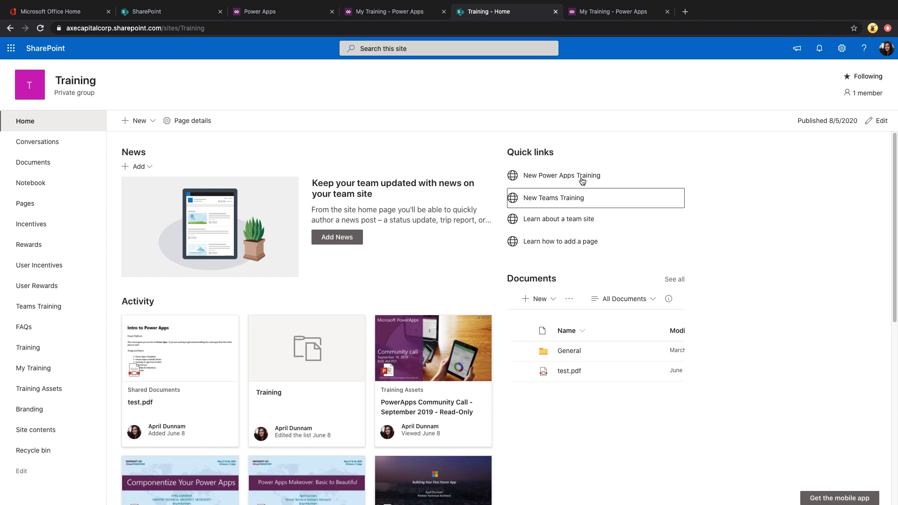
click(560, 175)
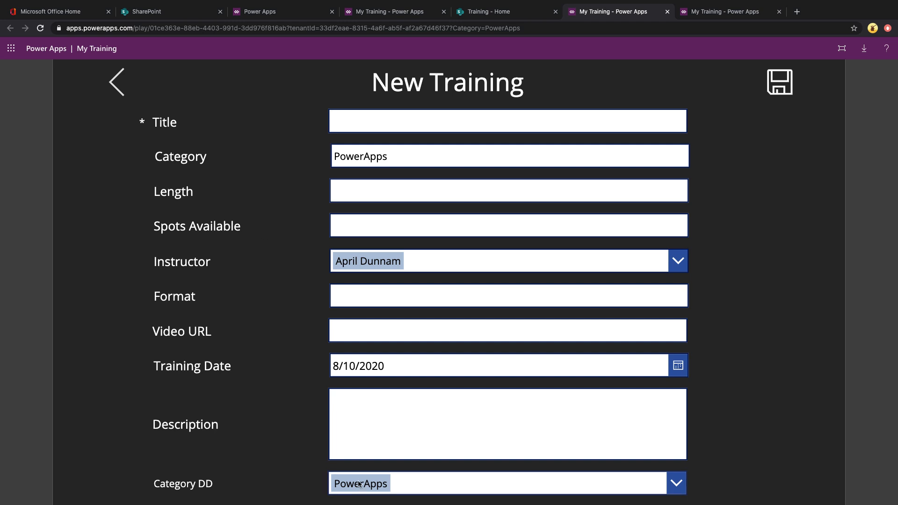
click(504, 366)
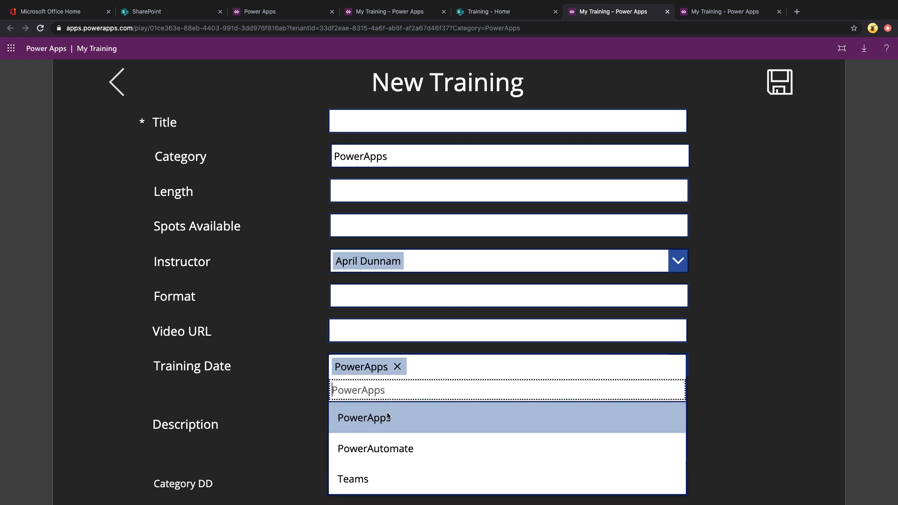